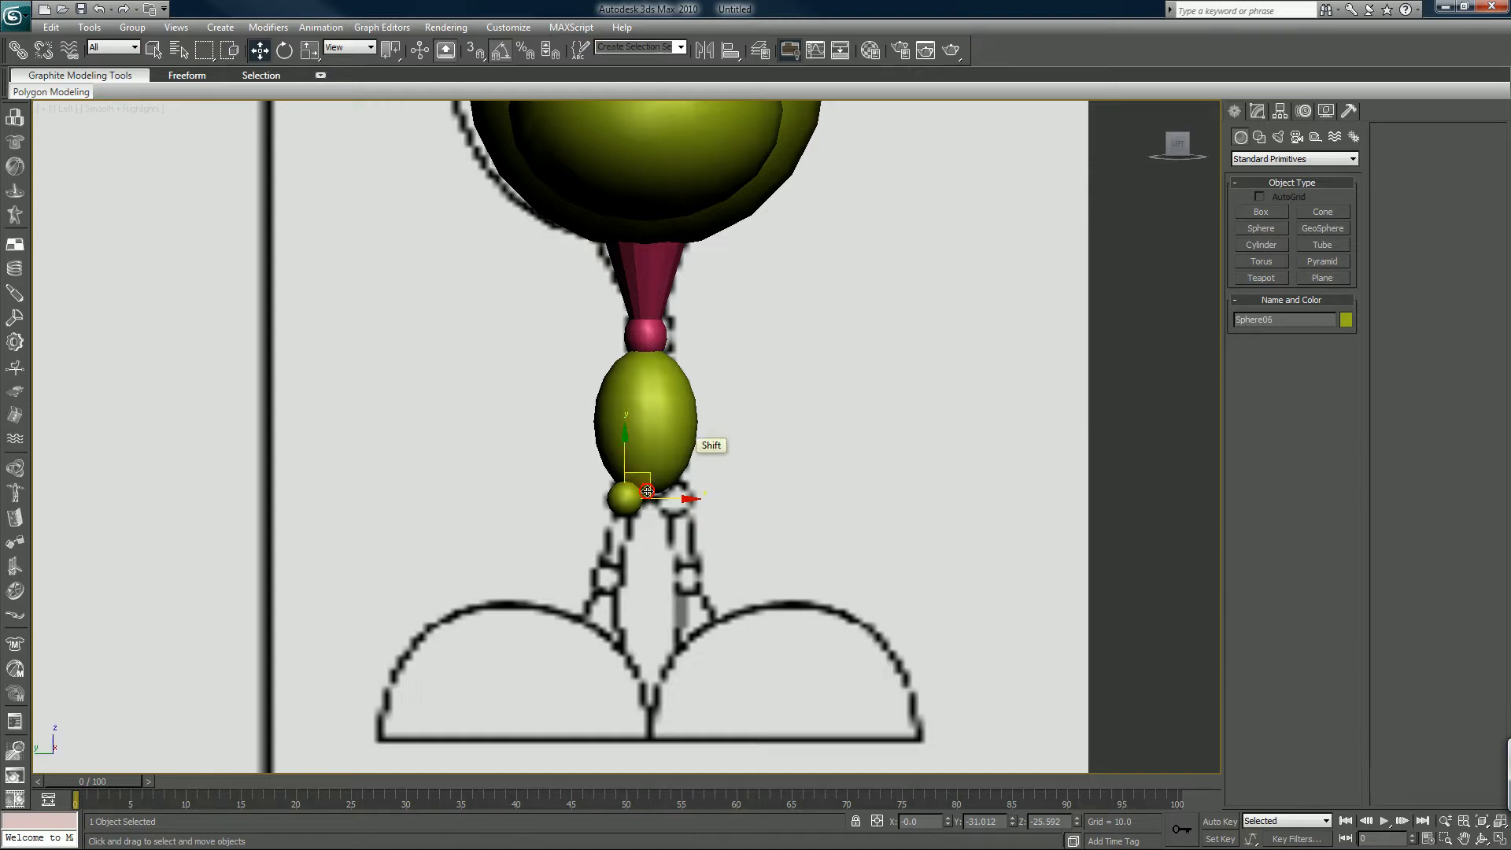
Clone the small knee sphere lower along the leg and set its radius to 1.252
left_click_drag(628, 494, 622, 574)
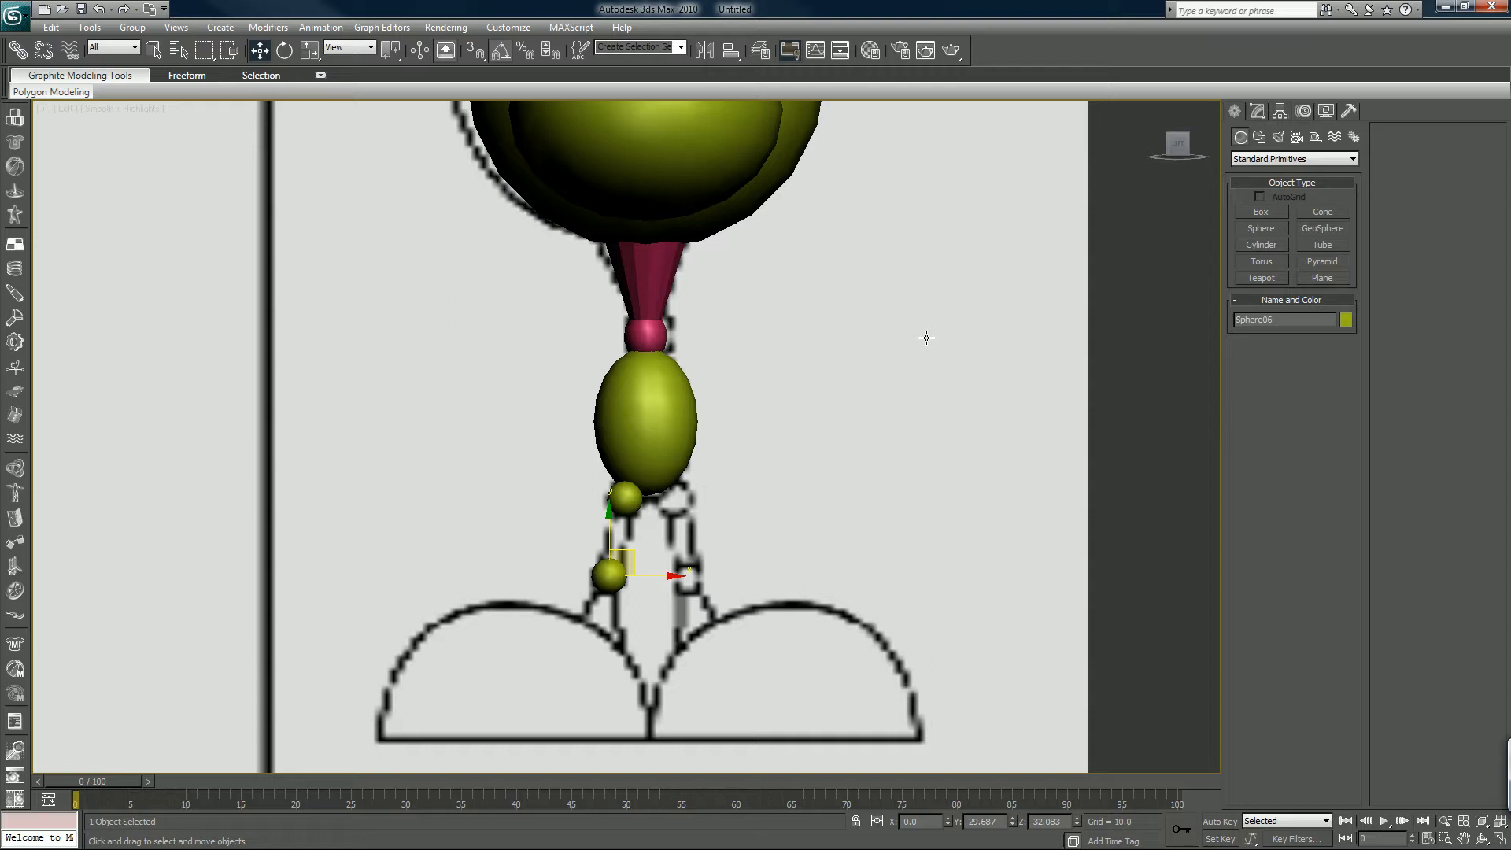
mouse_move(1257, 111)
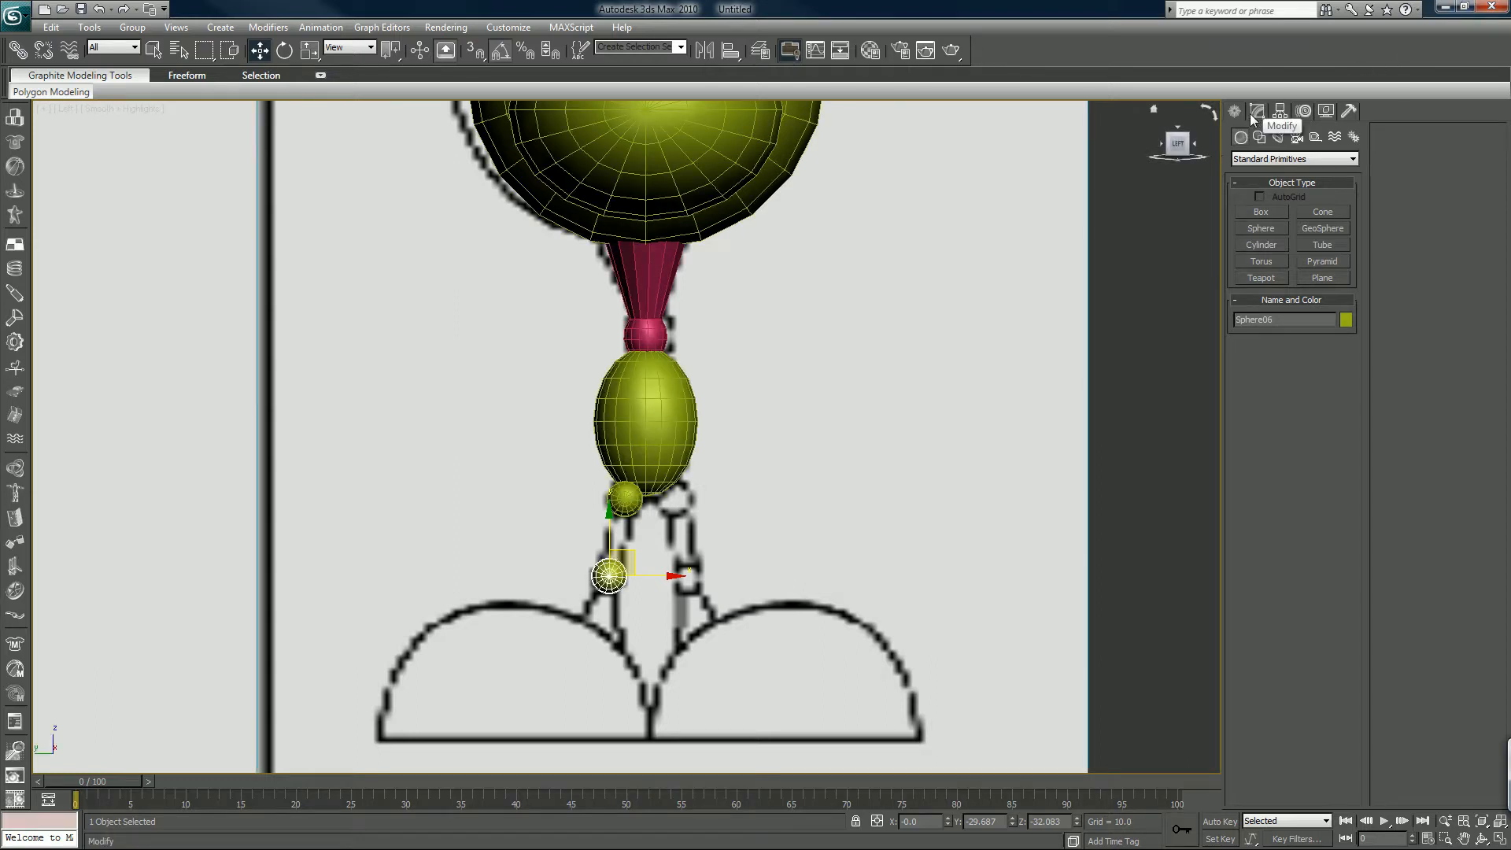
left_click(1256, 110)
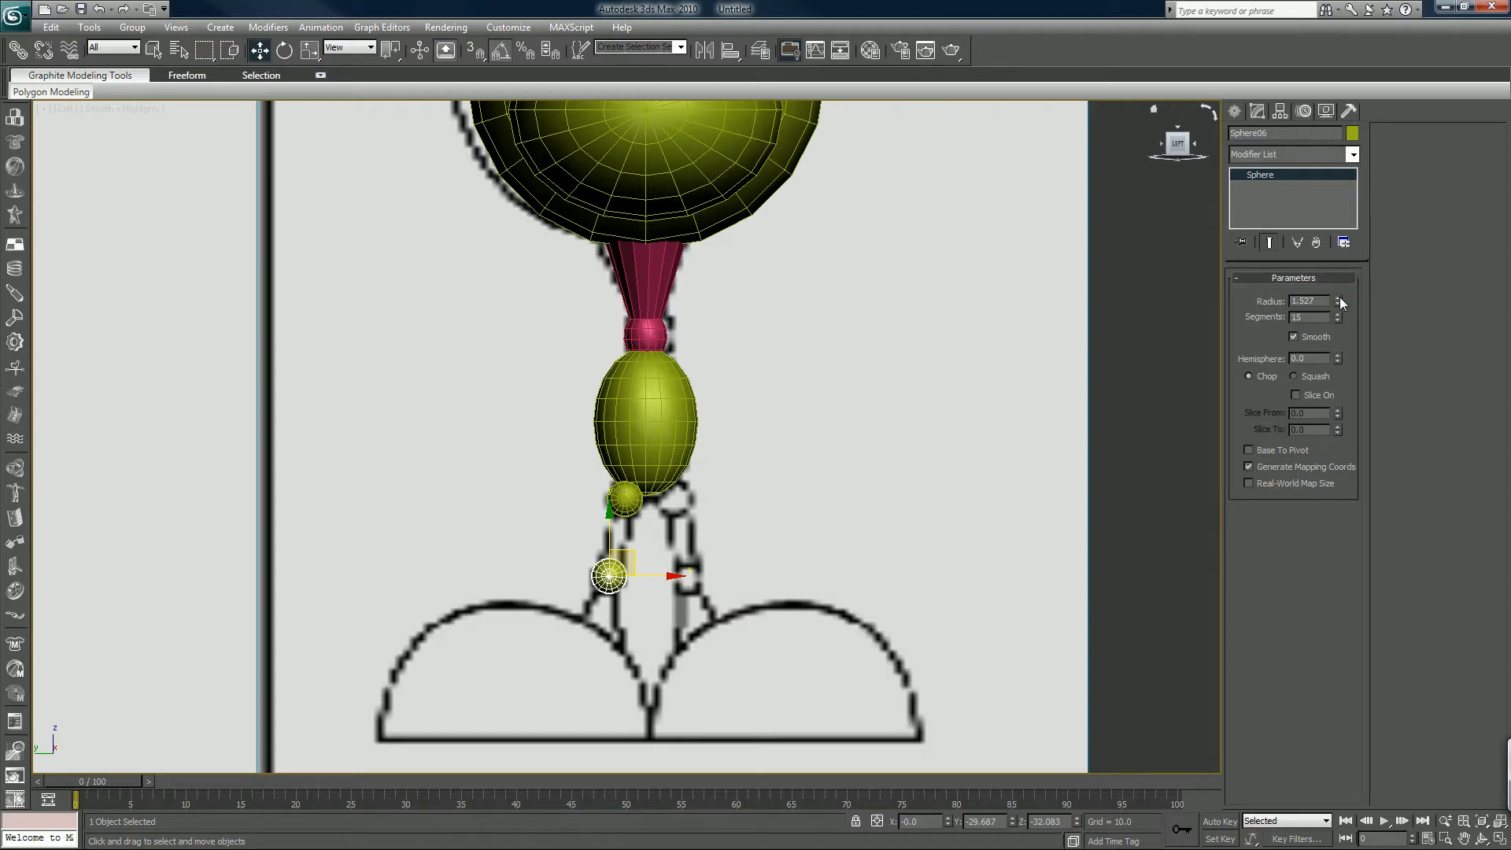
left_click(1338, 305)
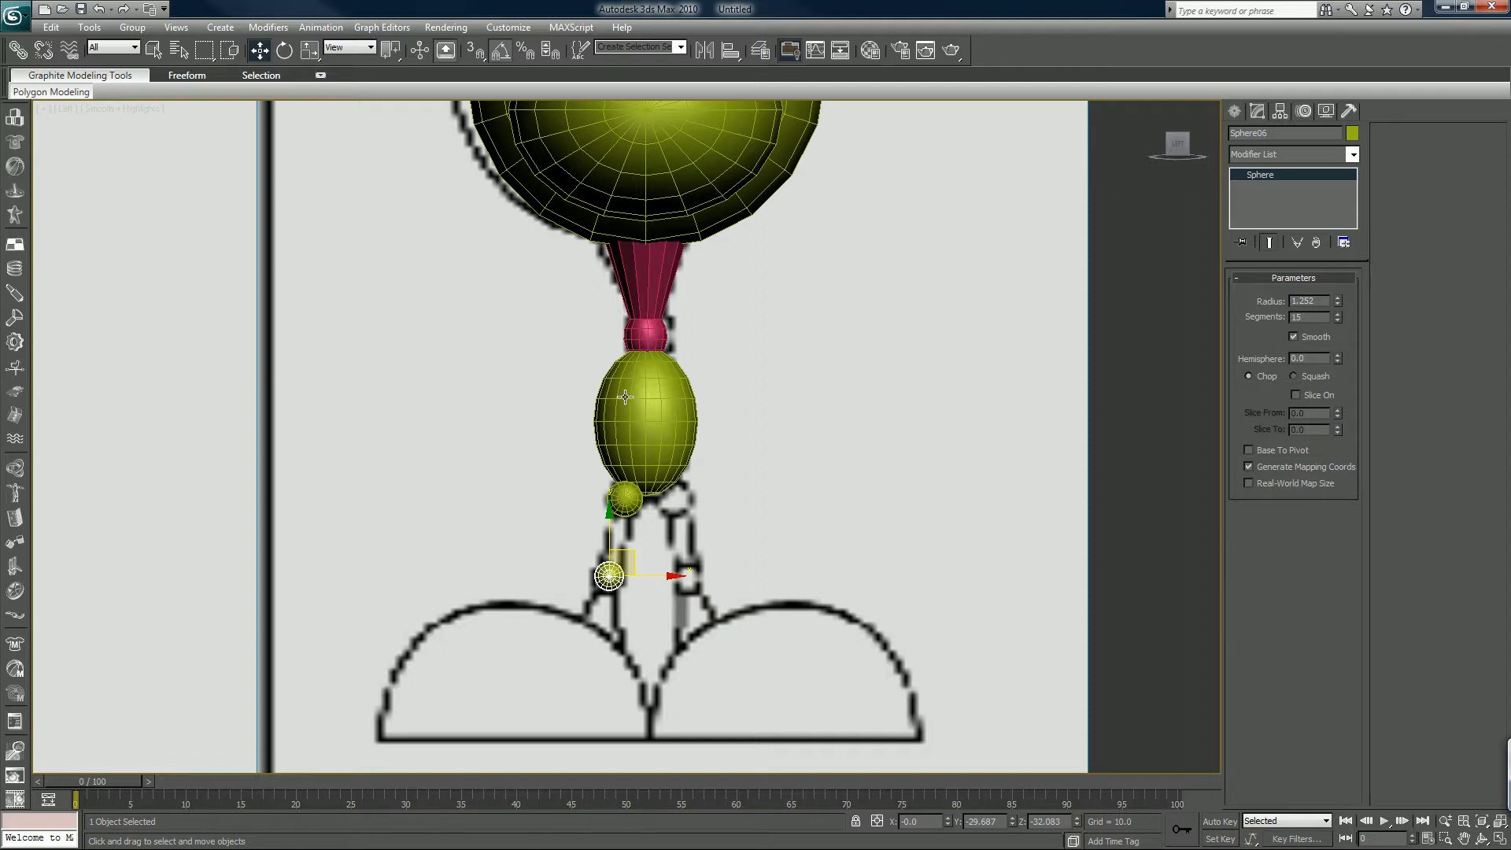
mouse_move(621, 399)
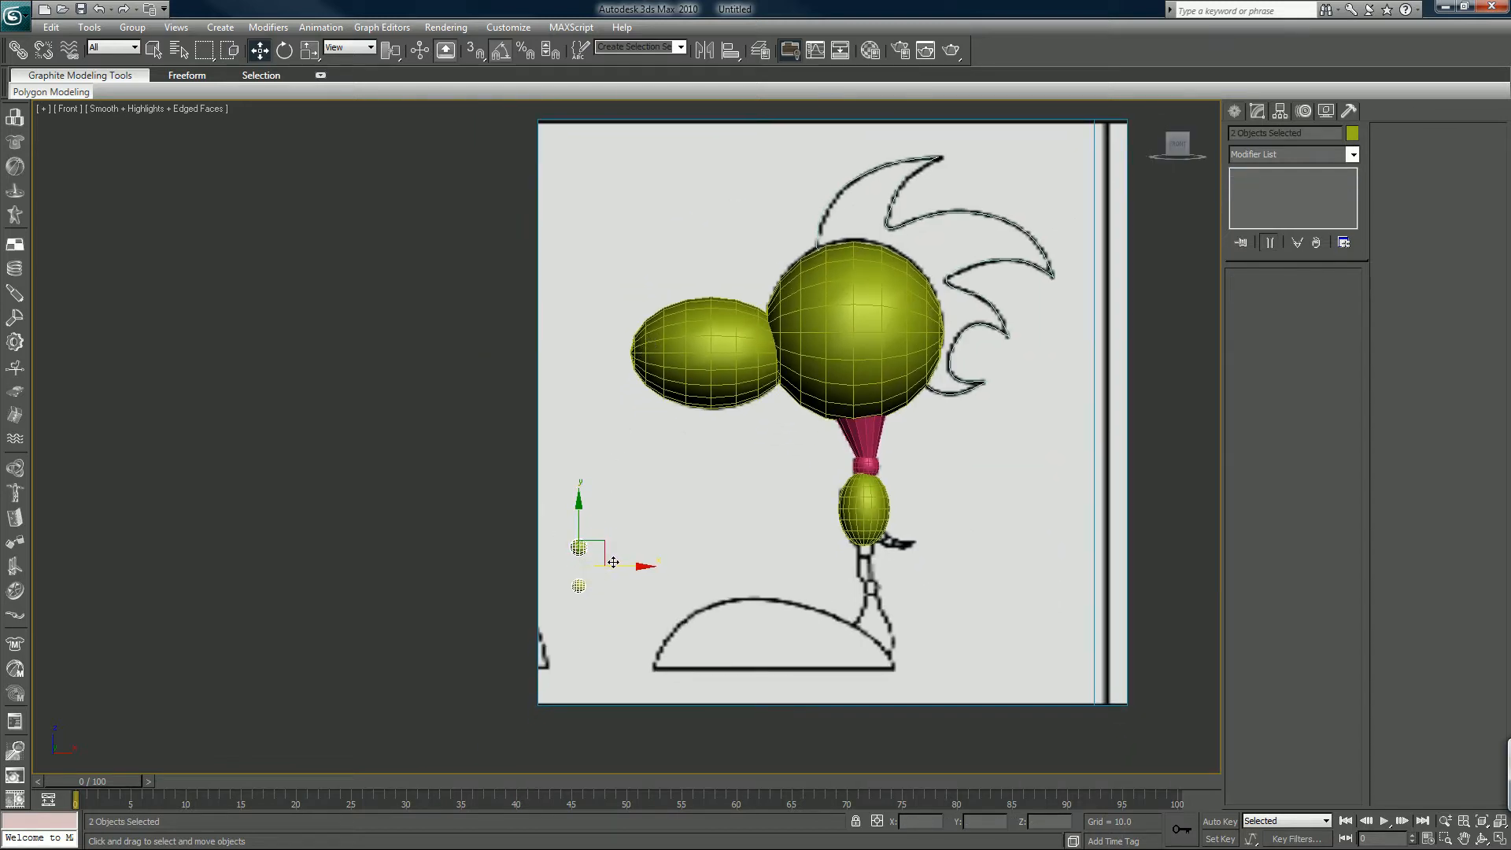
Move both small spheres onto the side sketch's leg and place the lower one at the ankle
left_click_drag(612, 564, 858, 554)
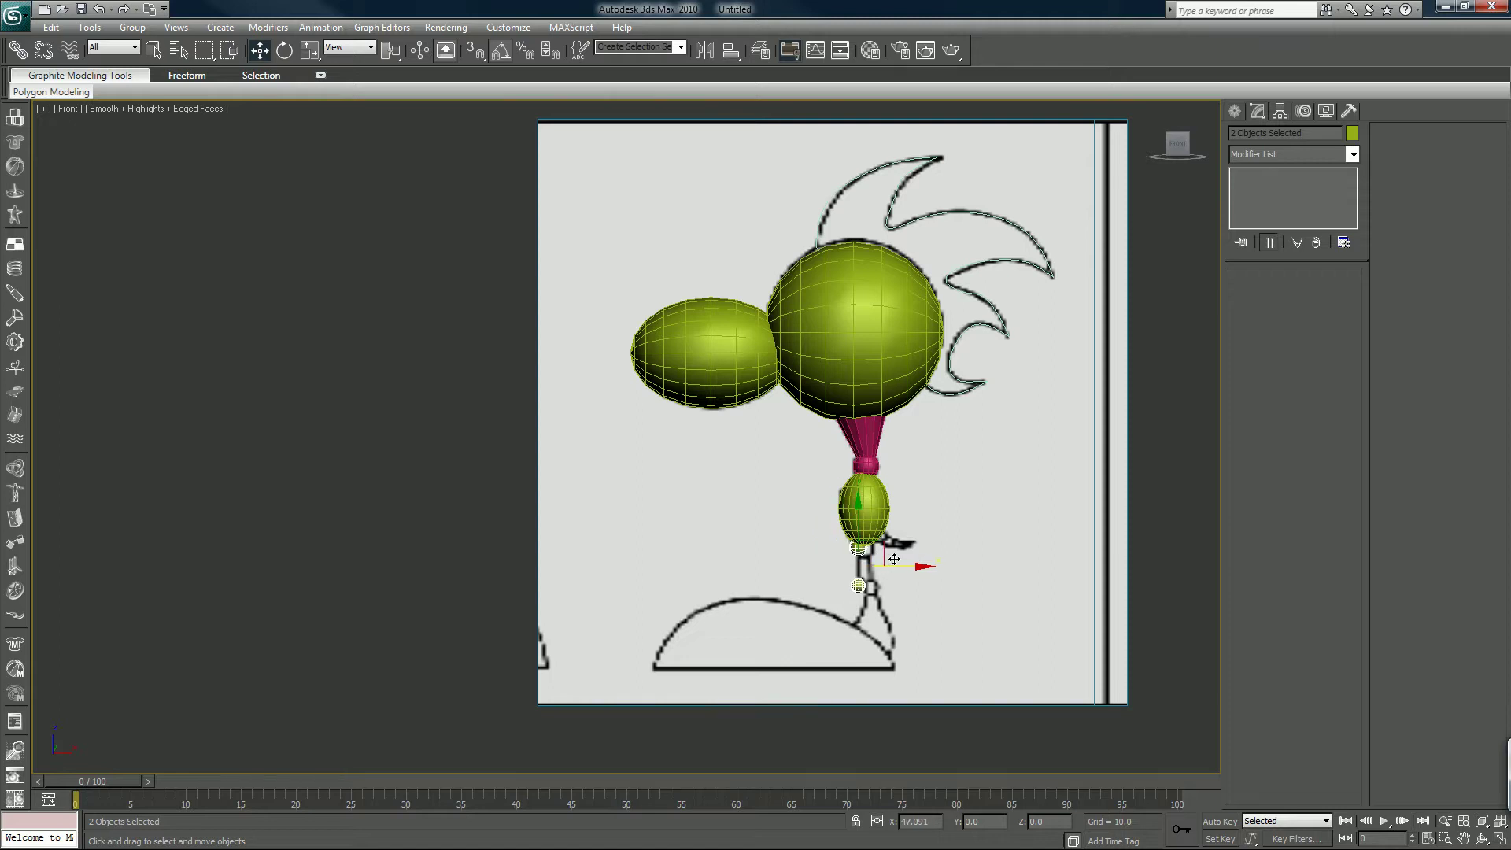
left_click_drag(895, 560, 743, 499)
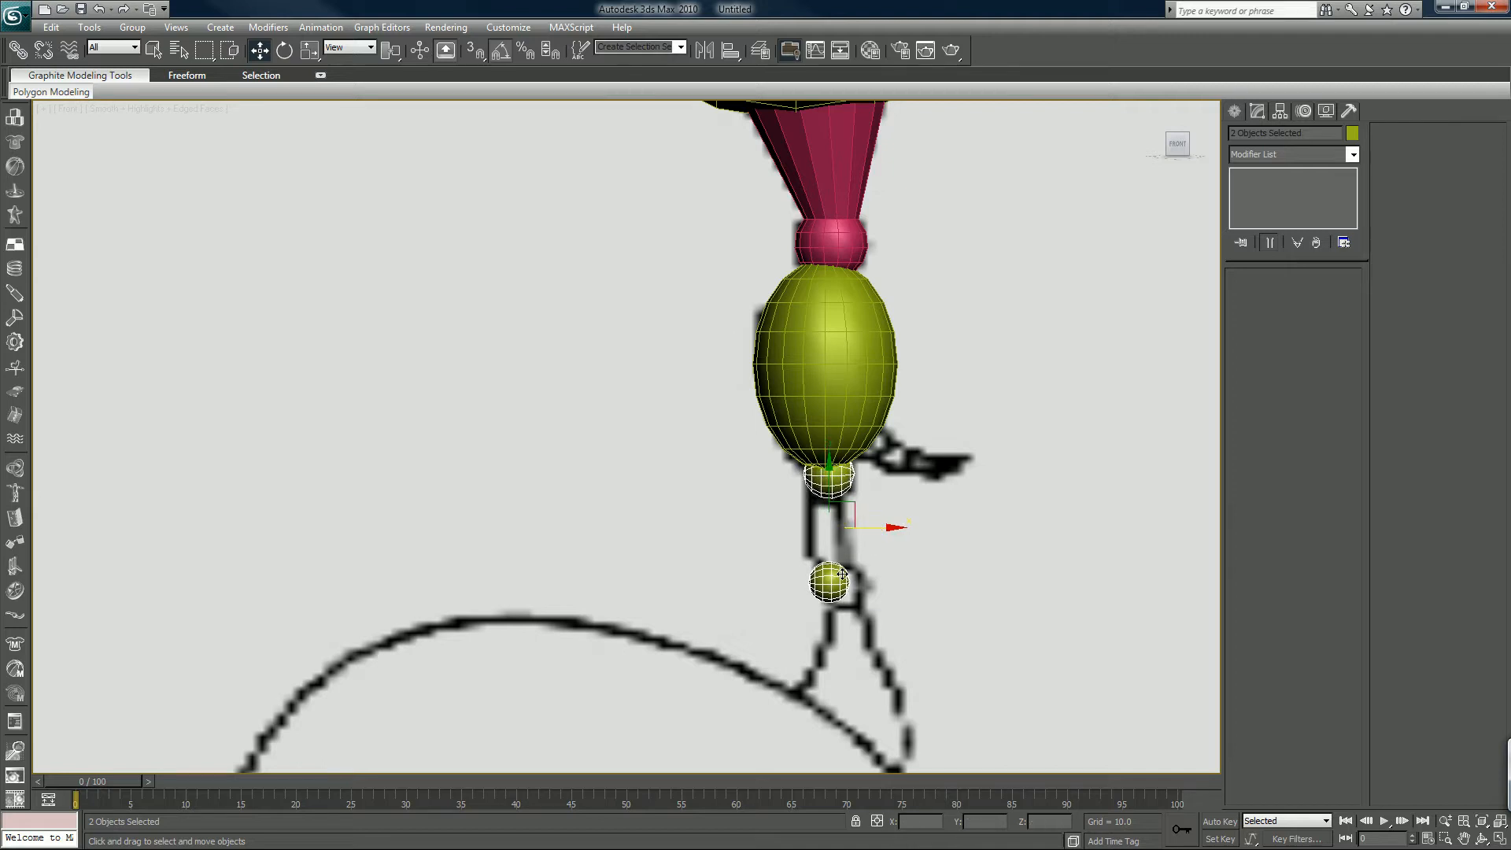
left_click(826, 579)
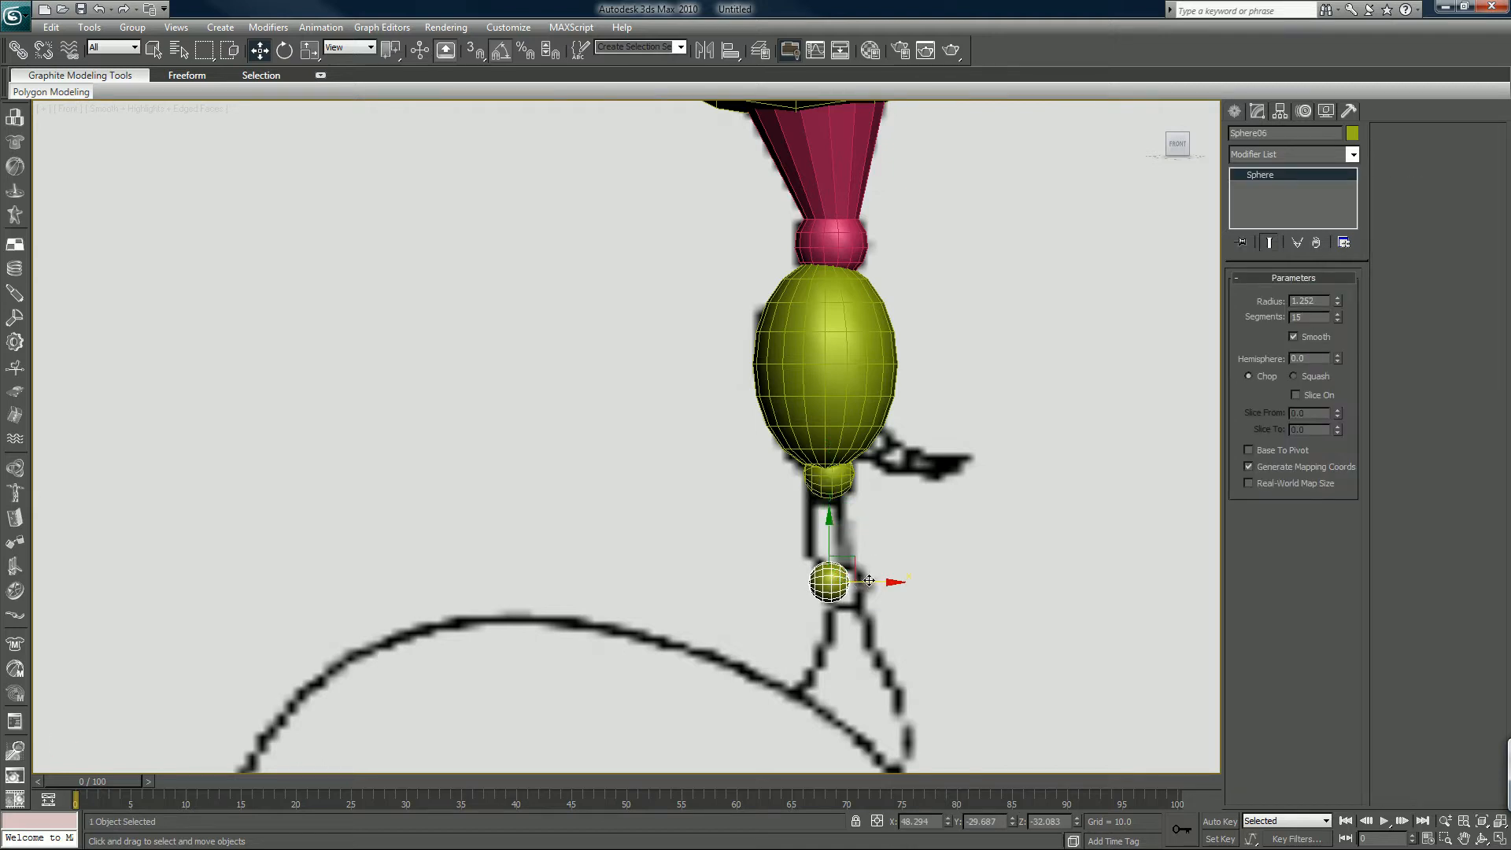
left_click_drag(832, 580, 843, 585)
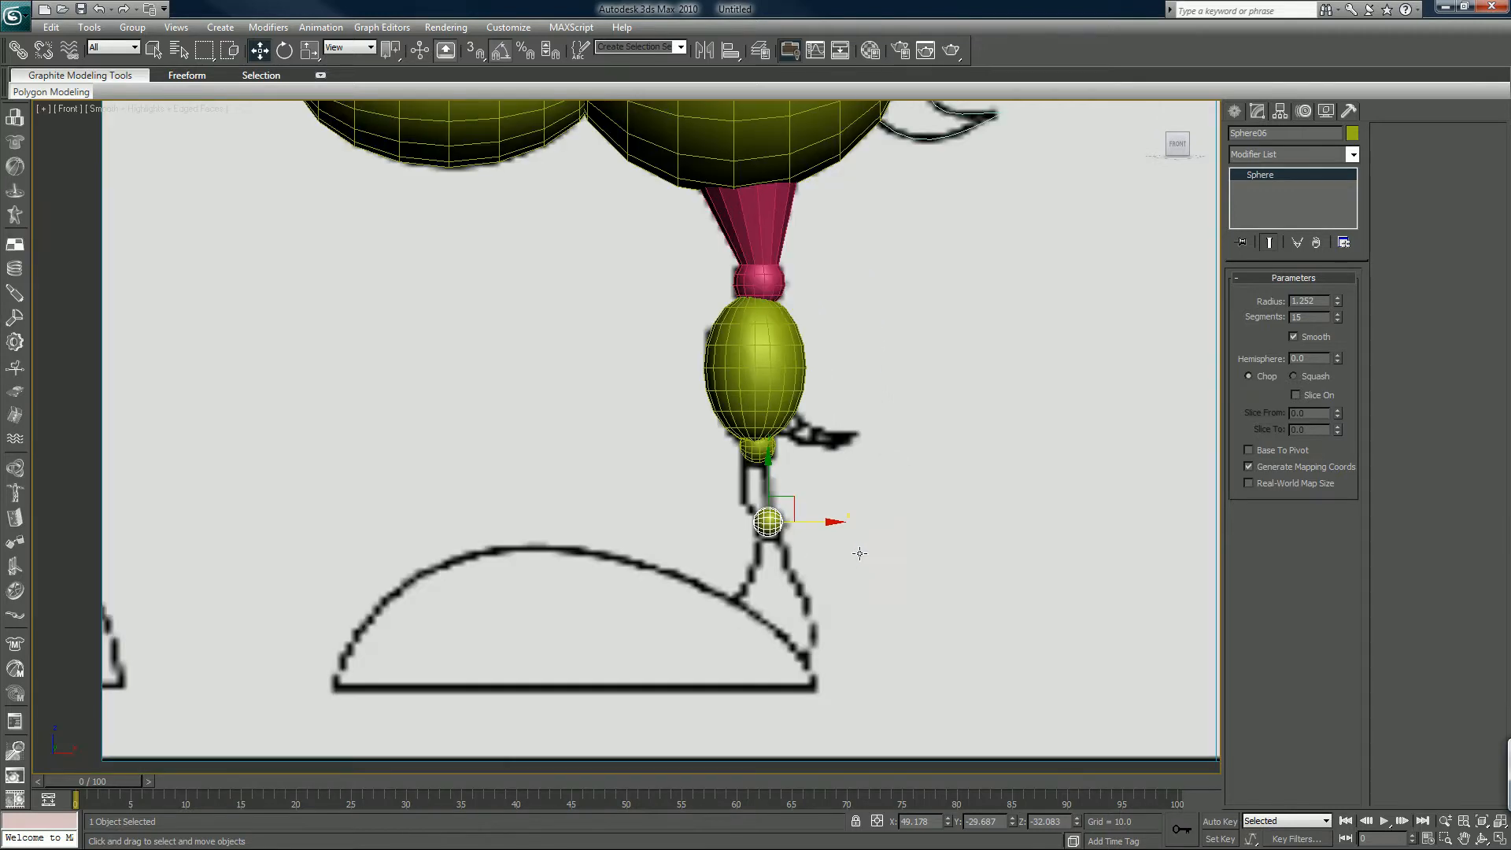
mouse_move(842, 545)
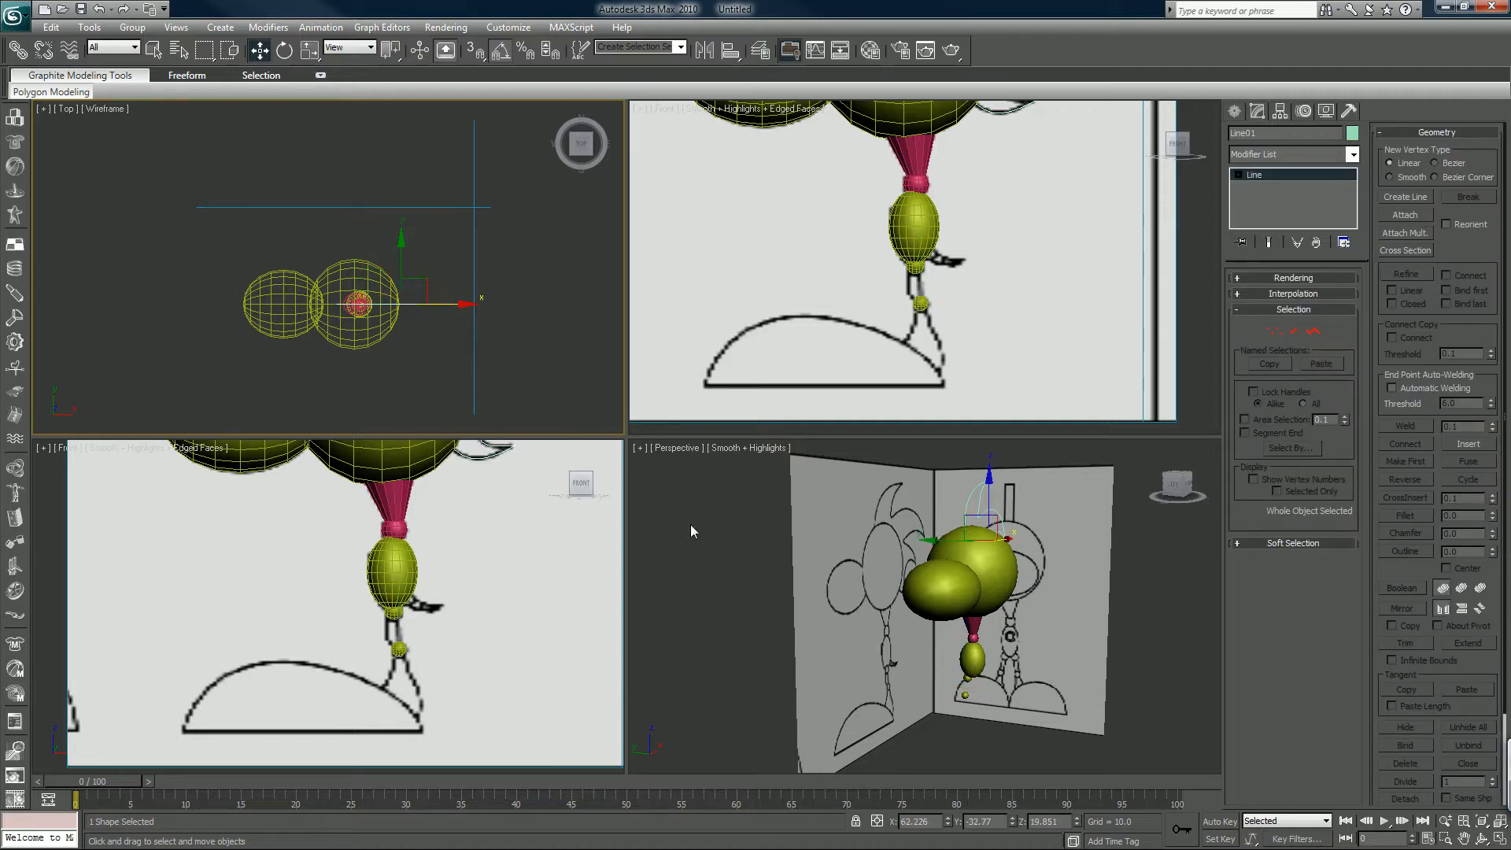
Draw Cylinder01 at the hip in the Top view with radius 1.491 and height 12.0
left_click(693, 531)
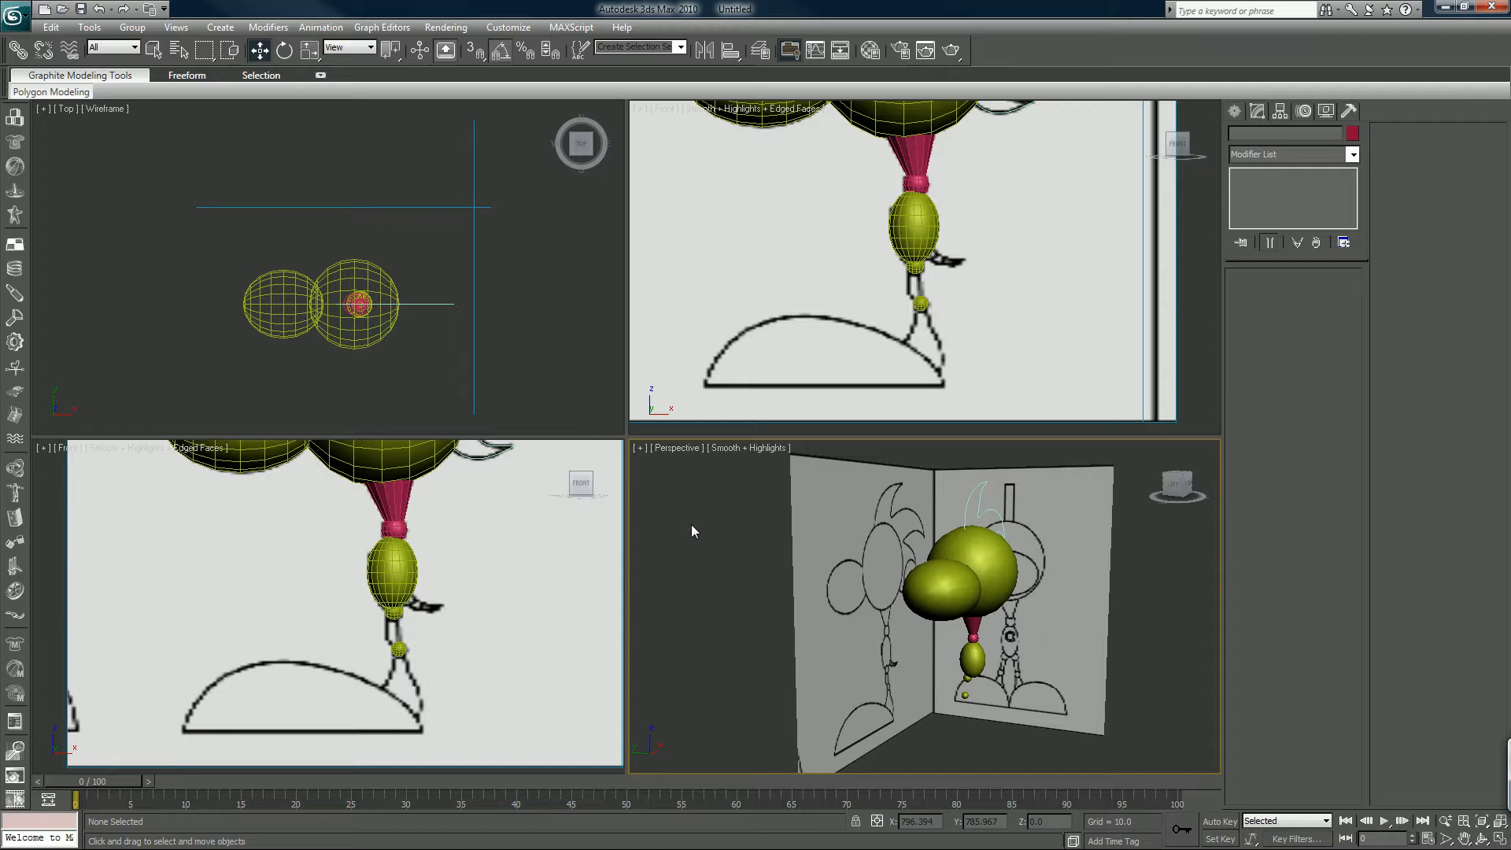
left_click(1234, 111)
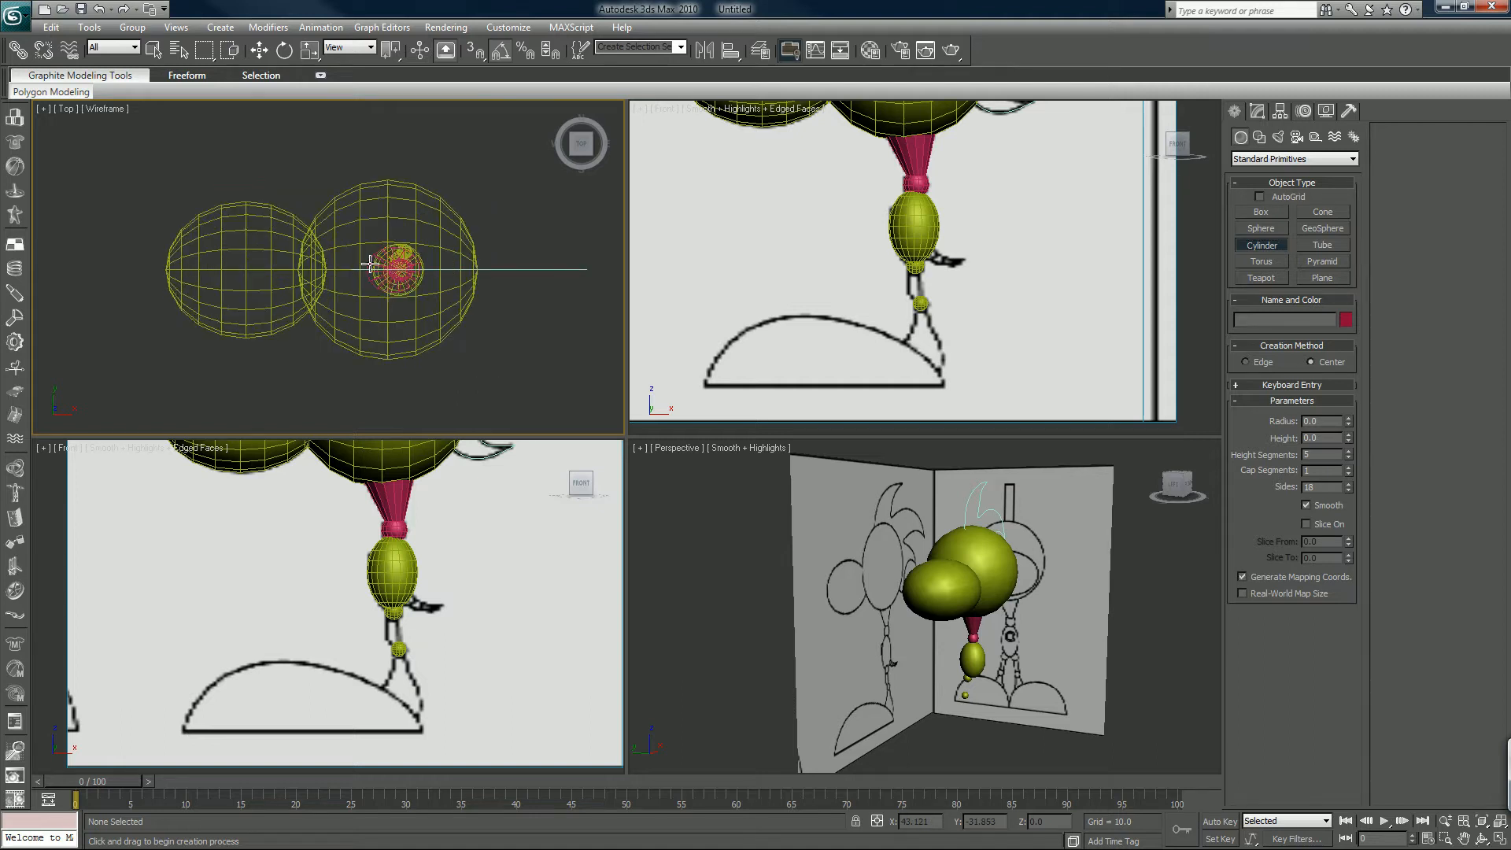
left_click_drag(390, 270, 361, 241)
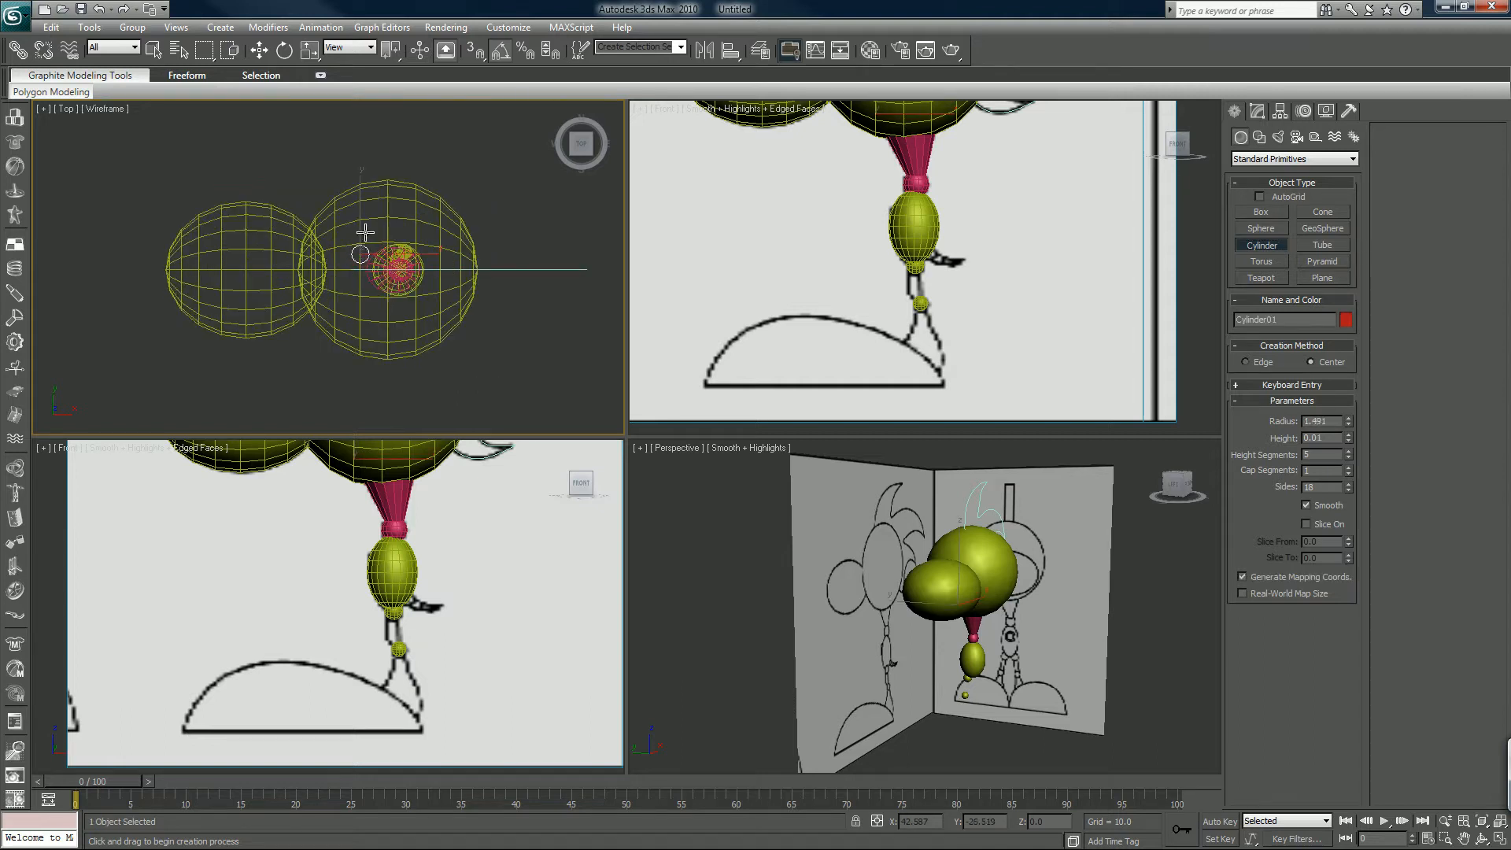
left_click_drag(364, 232, 470, 297)
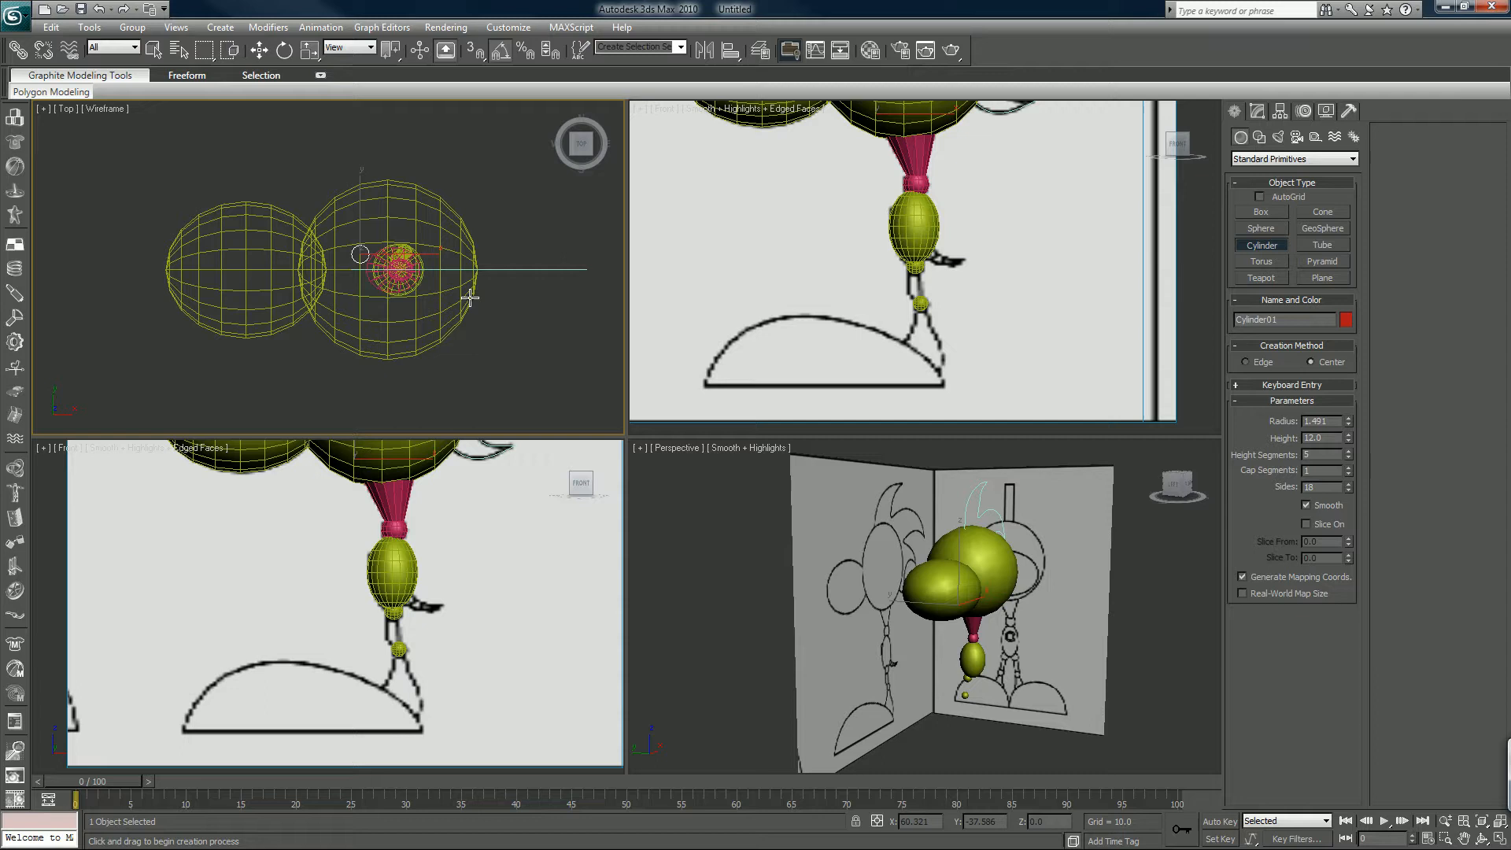
mouse_move(403, 282)
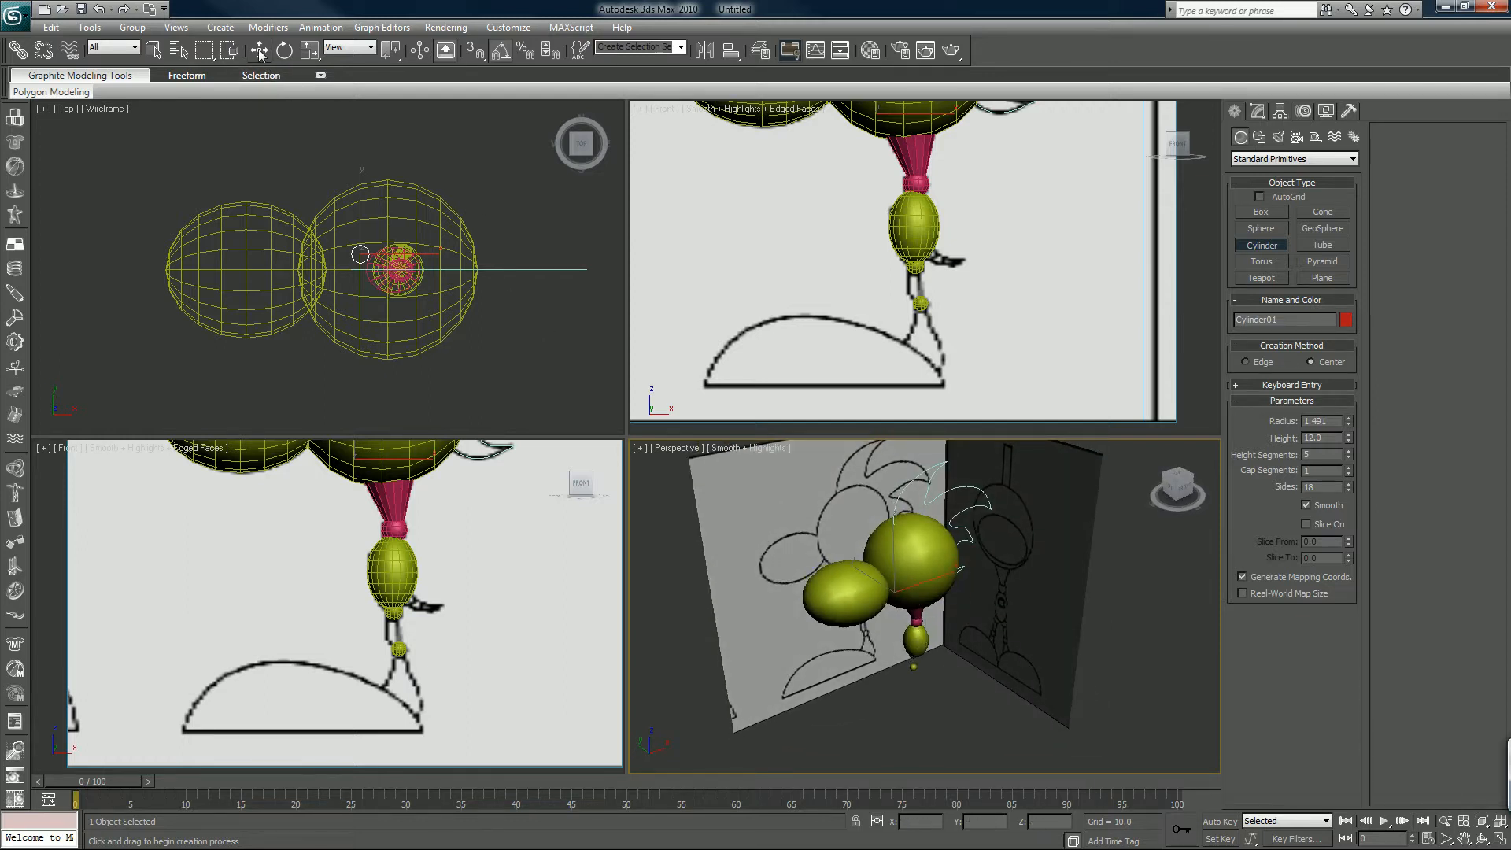
left_click(255, 50)
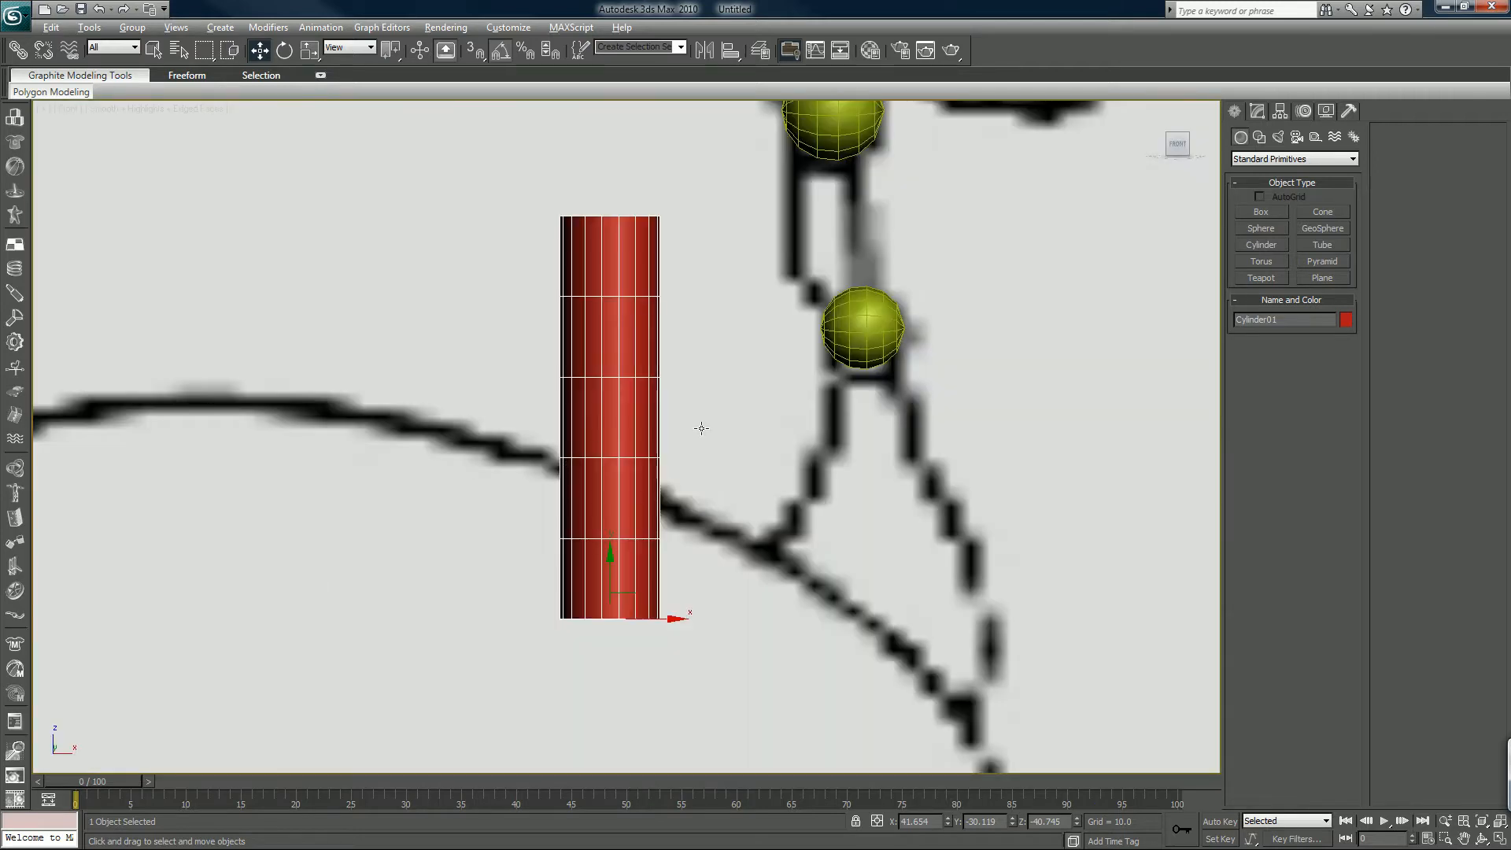
Copy the cylinder as Cylinder02 and give the original 3 height segments
left_click(1256, 110)
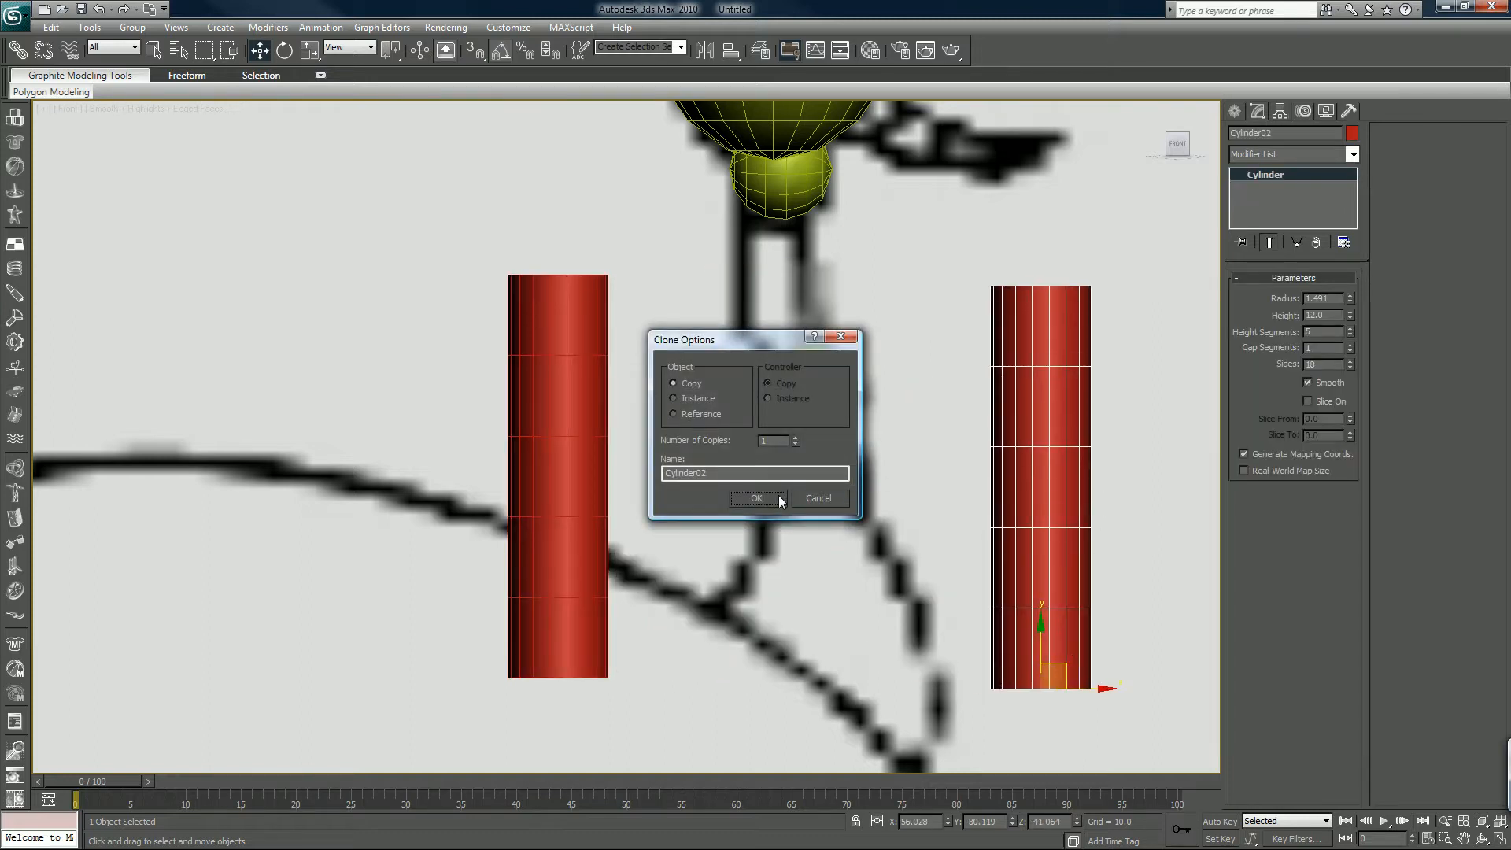
left_click(756, 499)
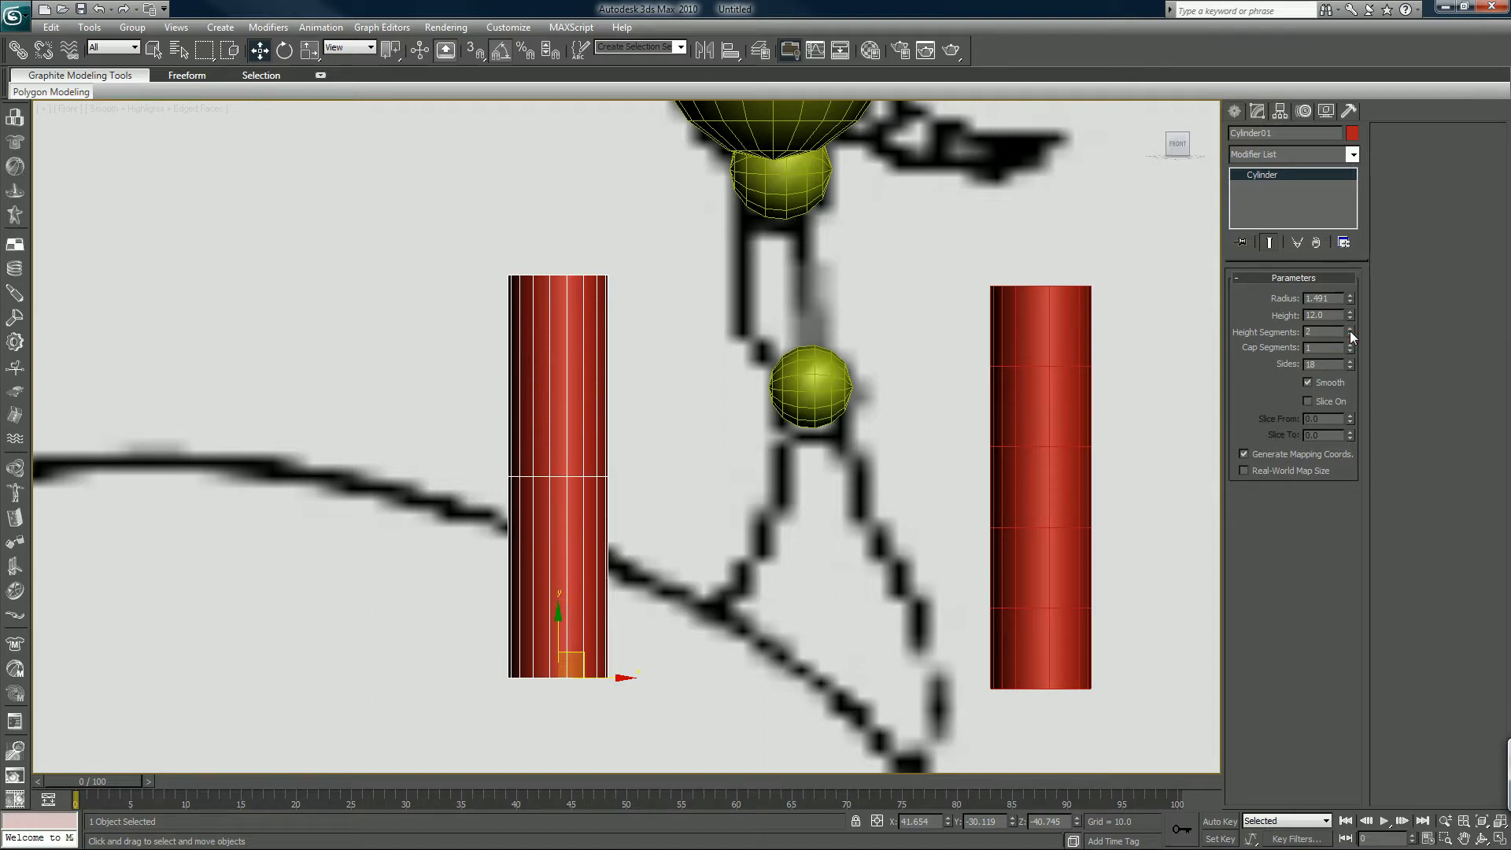
left_click(1350, 329)
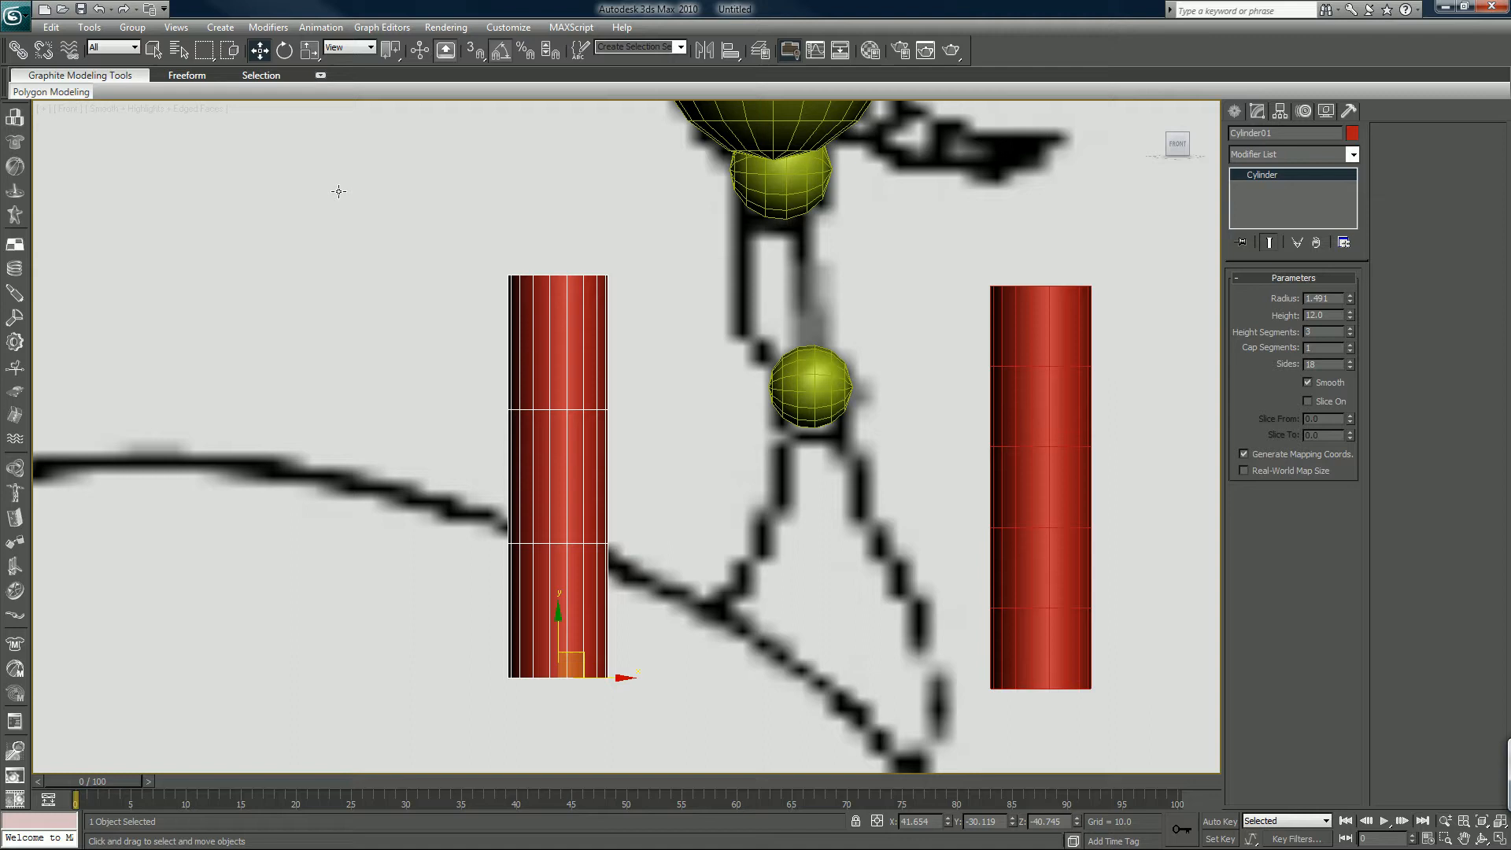
mouse_move(552, 358)
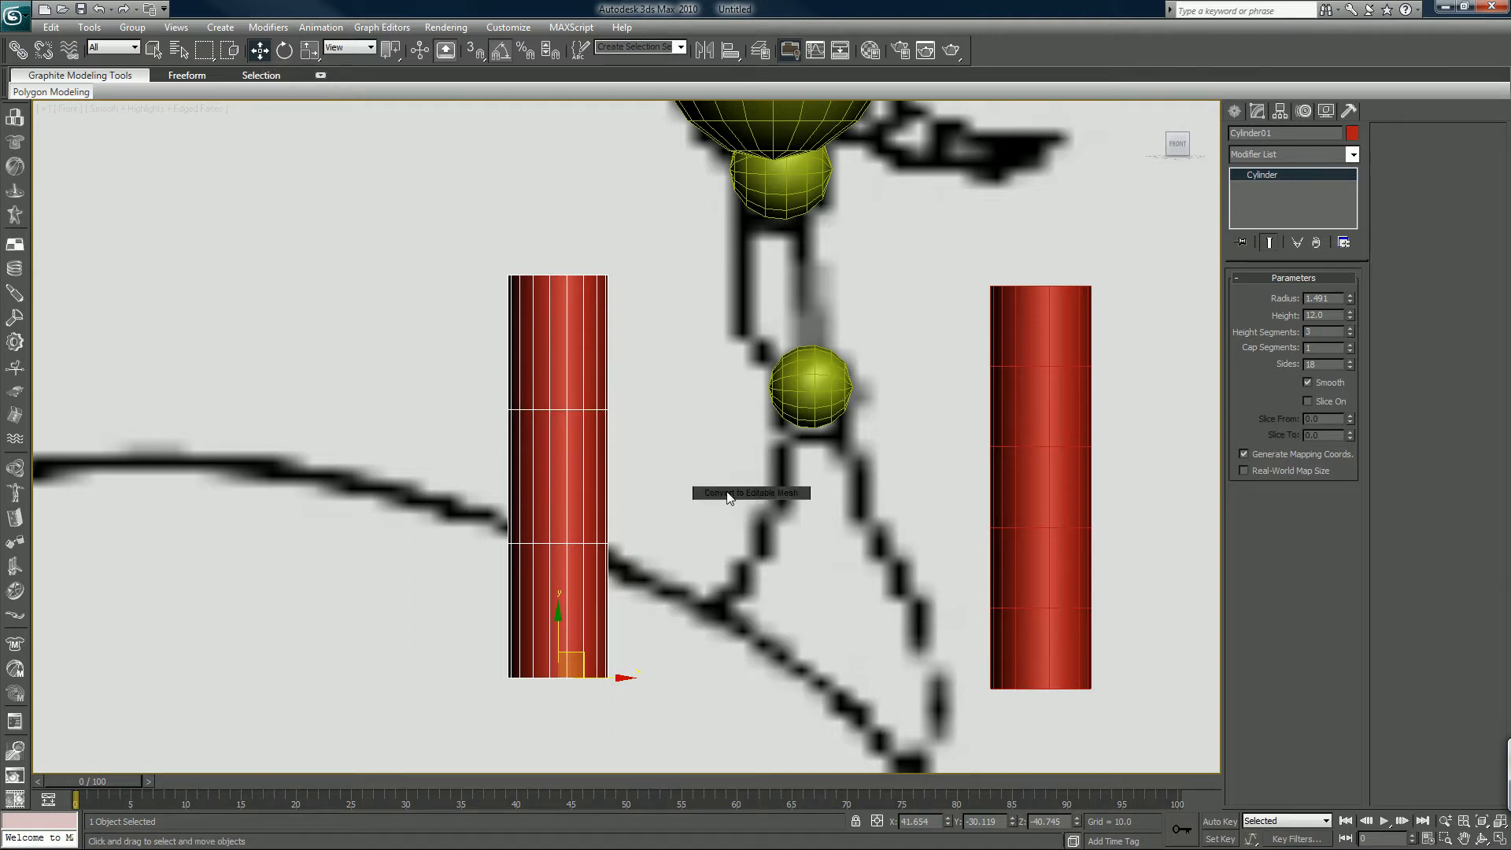
Convert Cylinder01 to editable poly and scale it into a tapered shin between the spheres
left_click(731, 493)
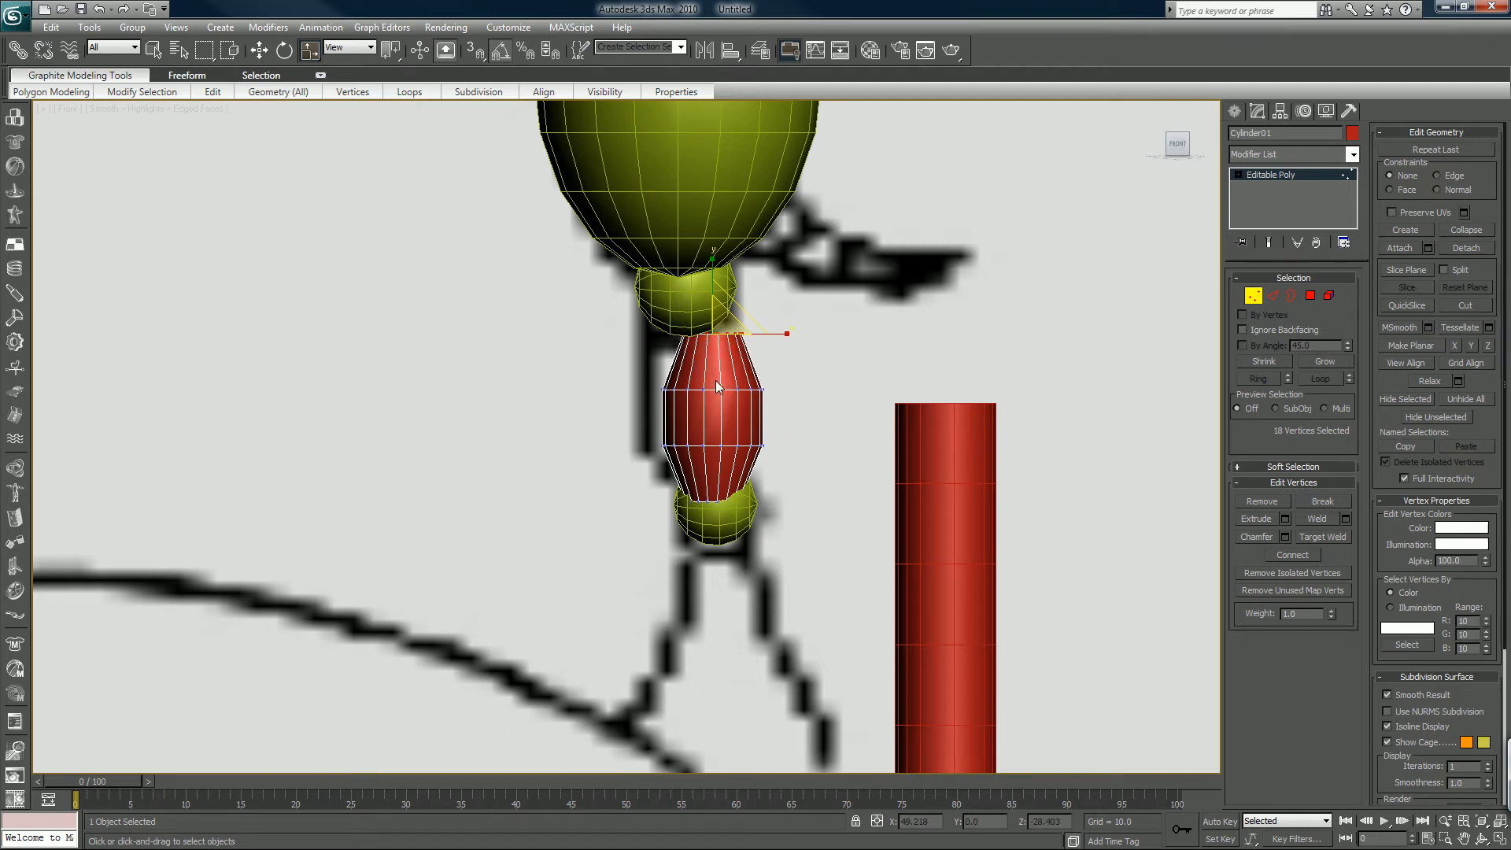
mouse_move(573, 302)
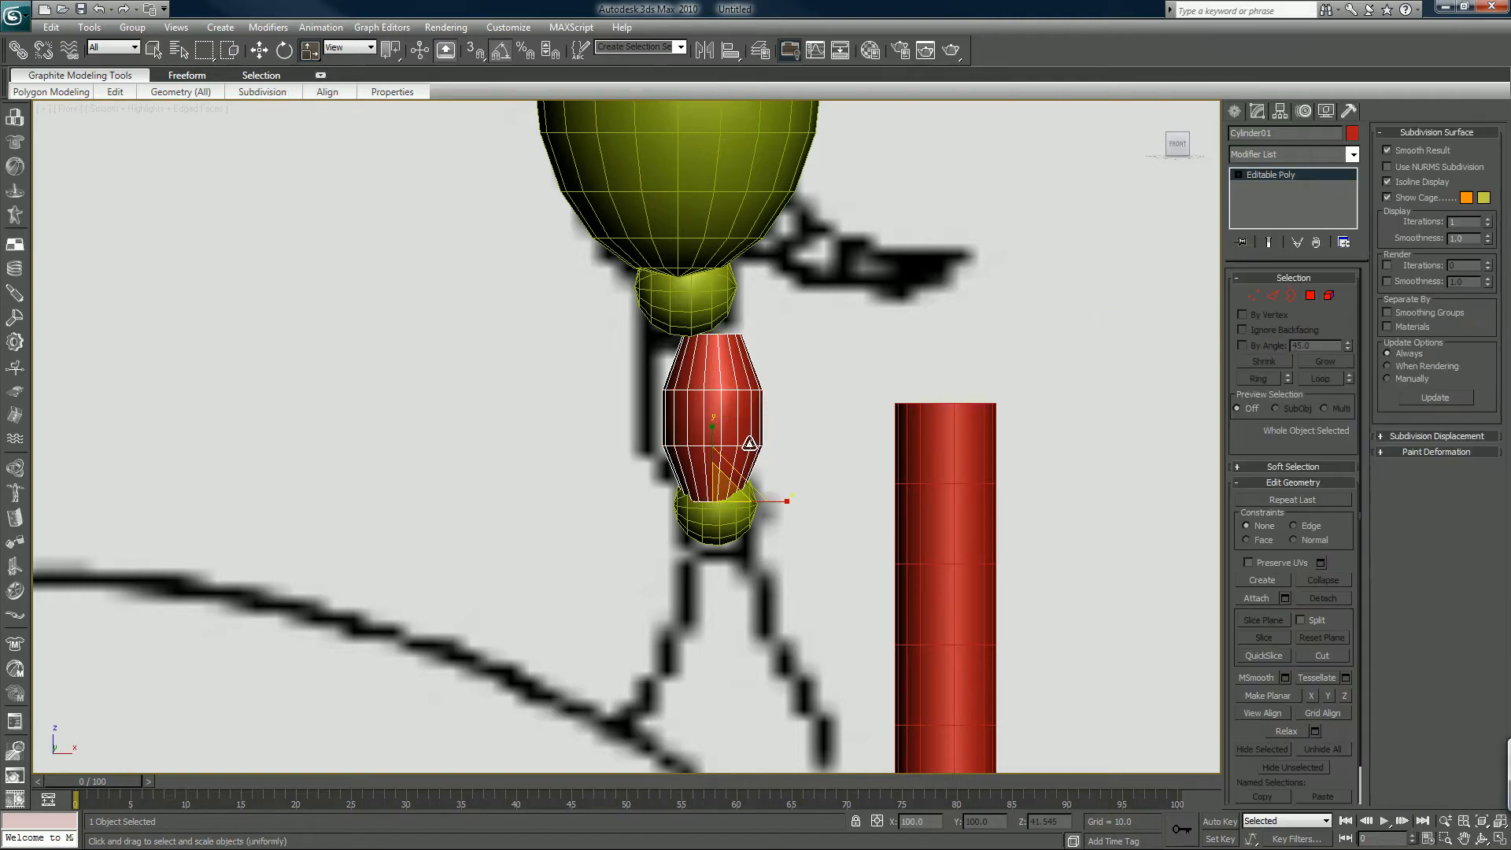
key("Alt+W")
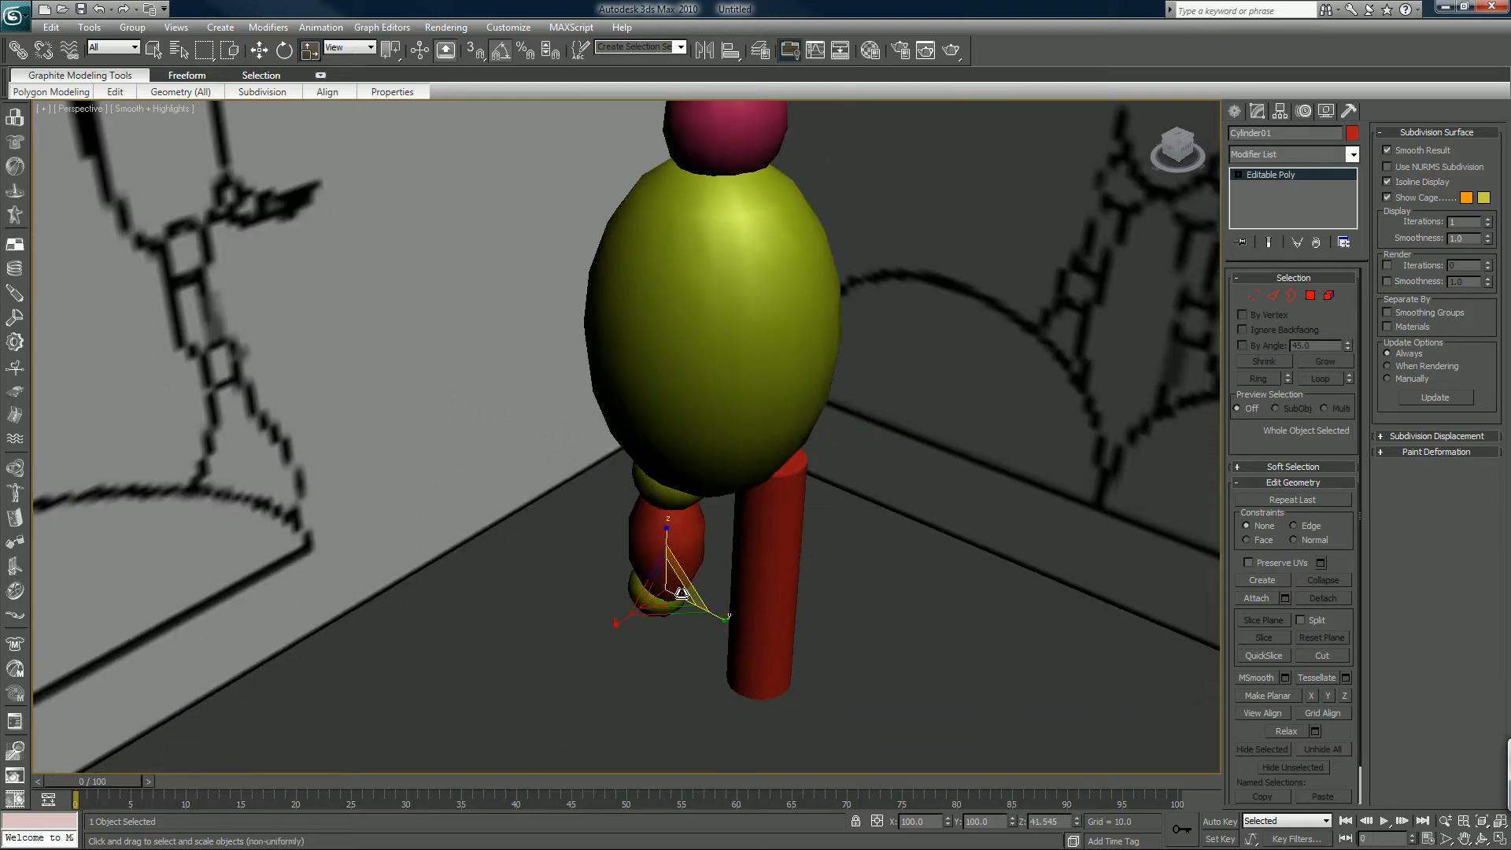
left_click_drag(674, 588, 665, 607)
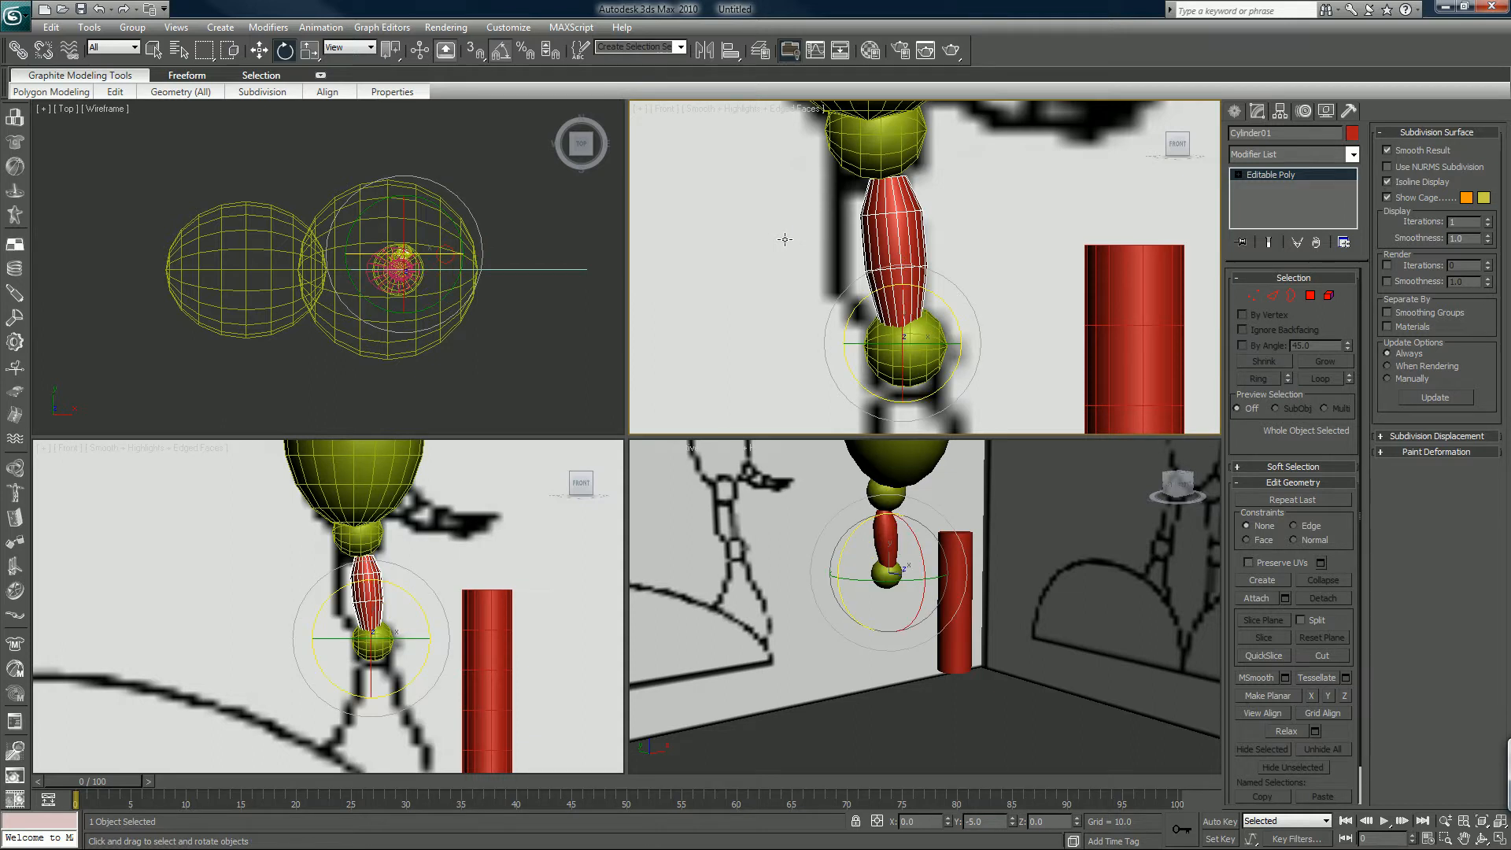
mouse_move(835, 220)
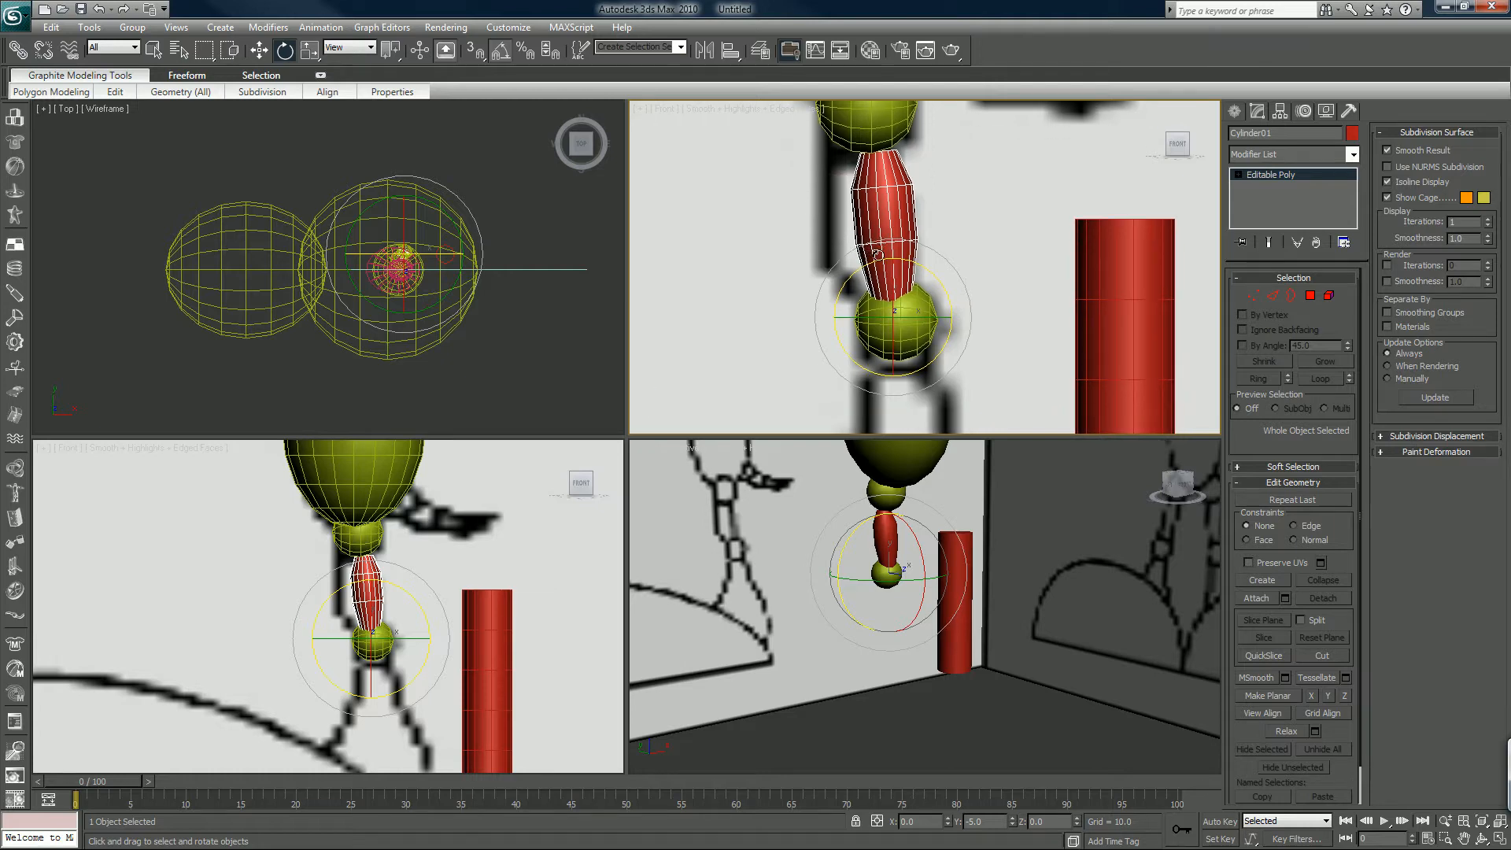
Hide the Ref Pannels layer through the Layer Manager
left_click(756, 48)
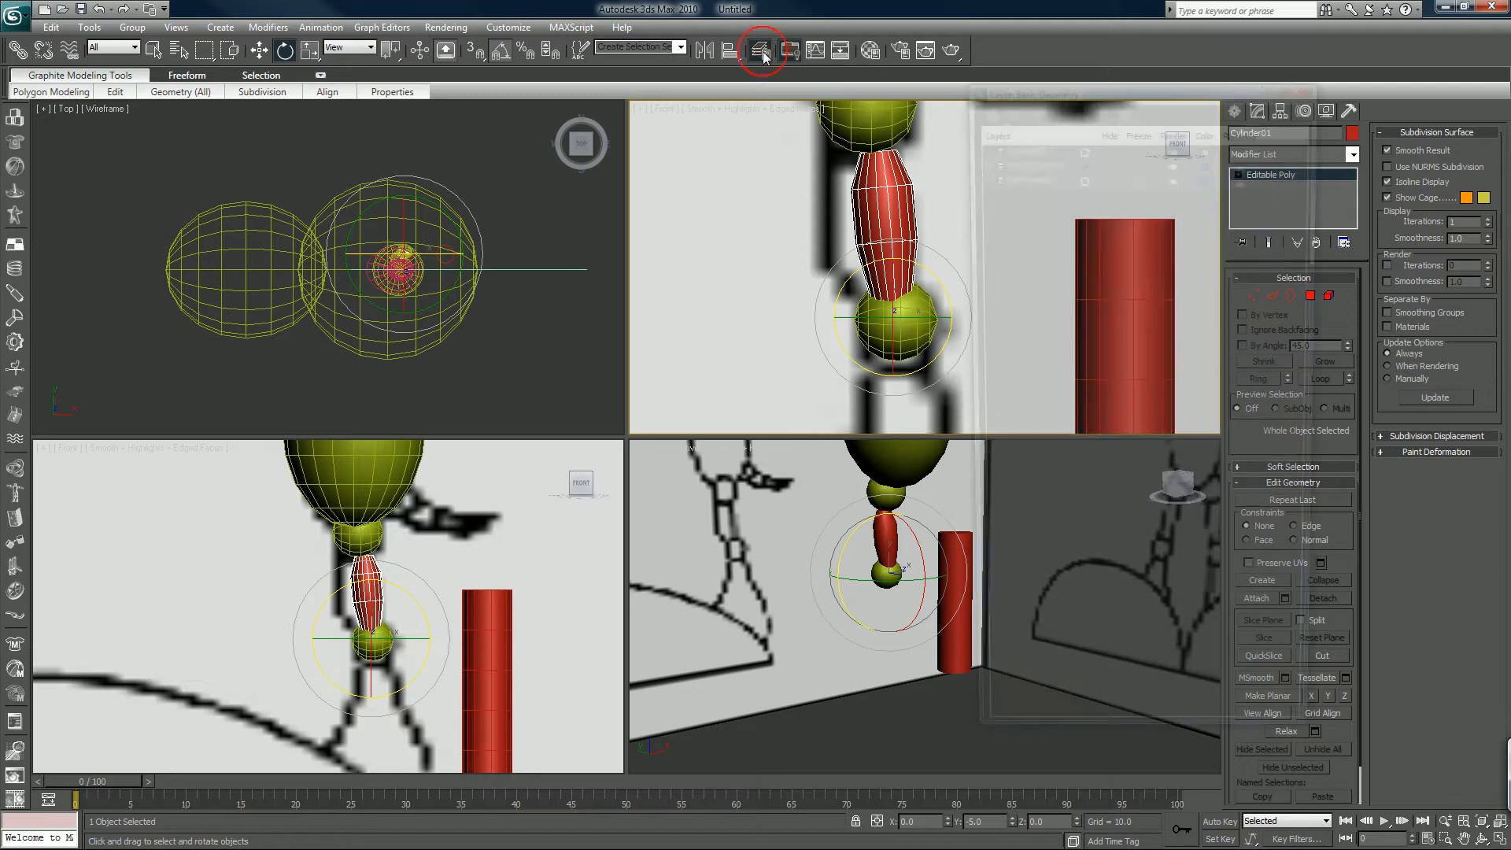
left_click(758, 49)
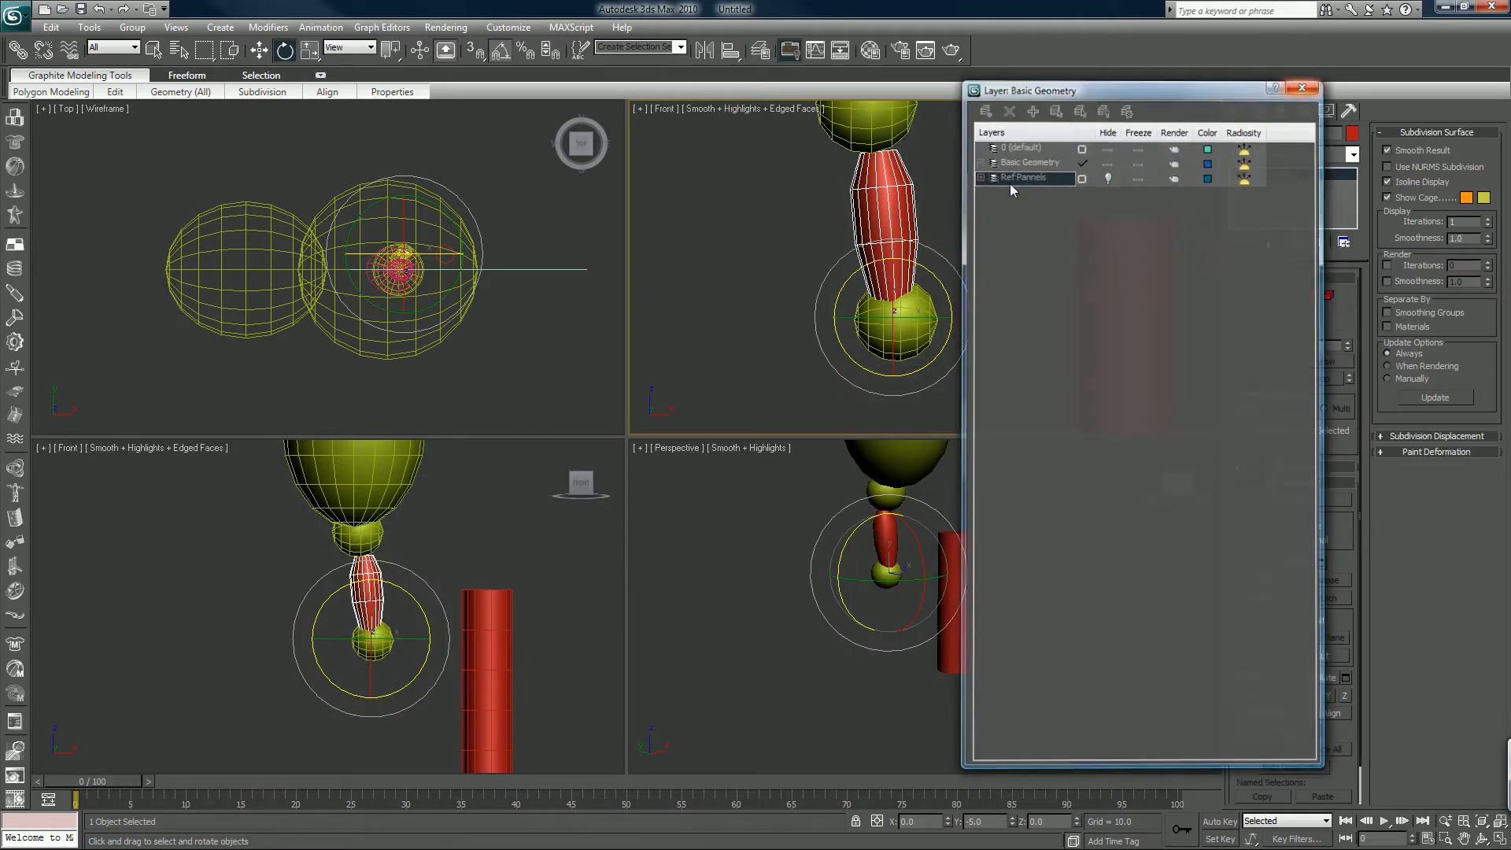
left_click(1301, 87)
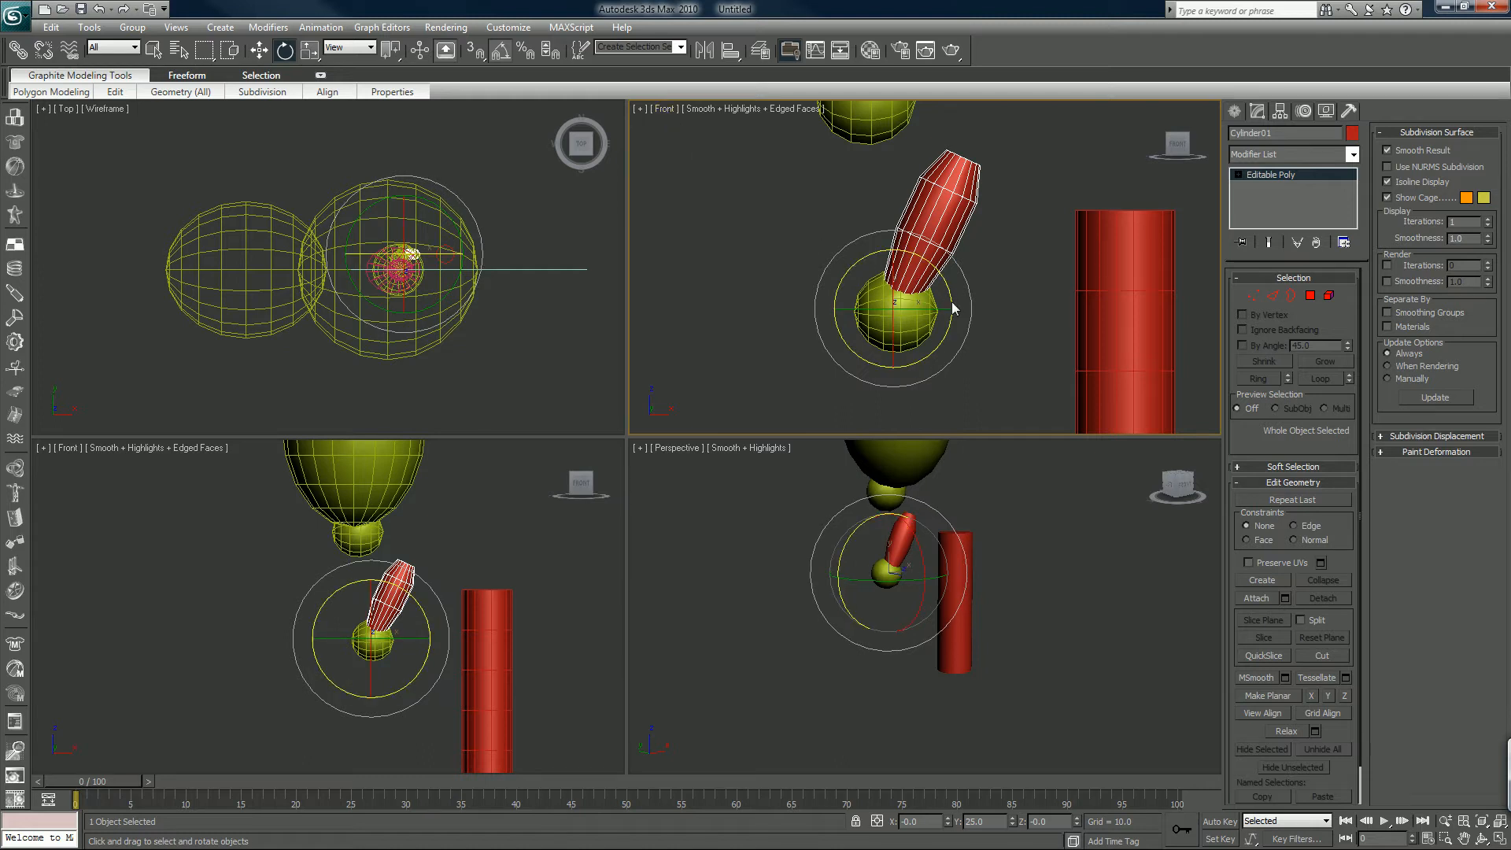
mouse_move(348, 62)
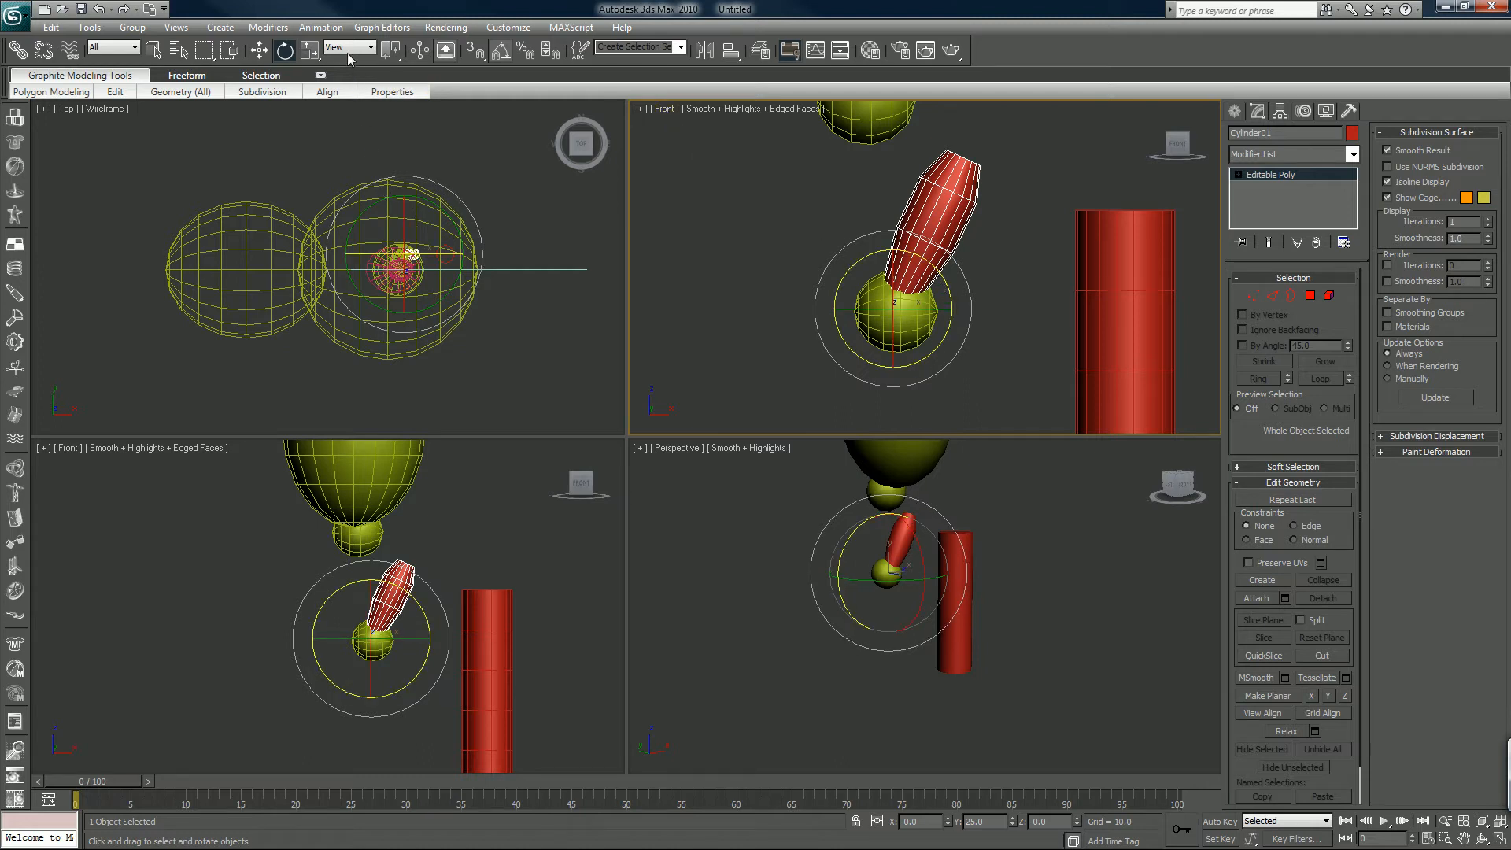
Angle the thigh cylinder using Local reference axes, then select the knee sphere
left_click(378, 48)
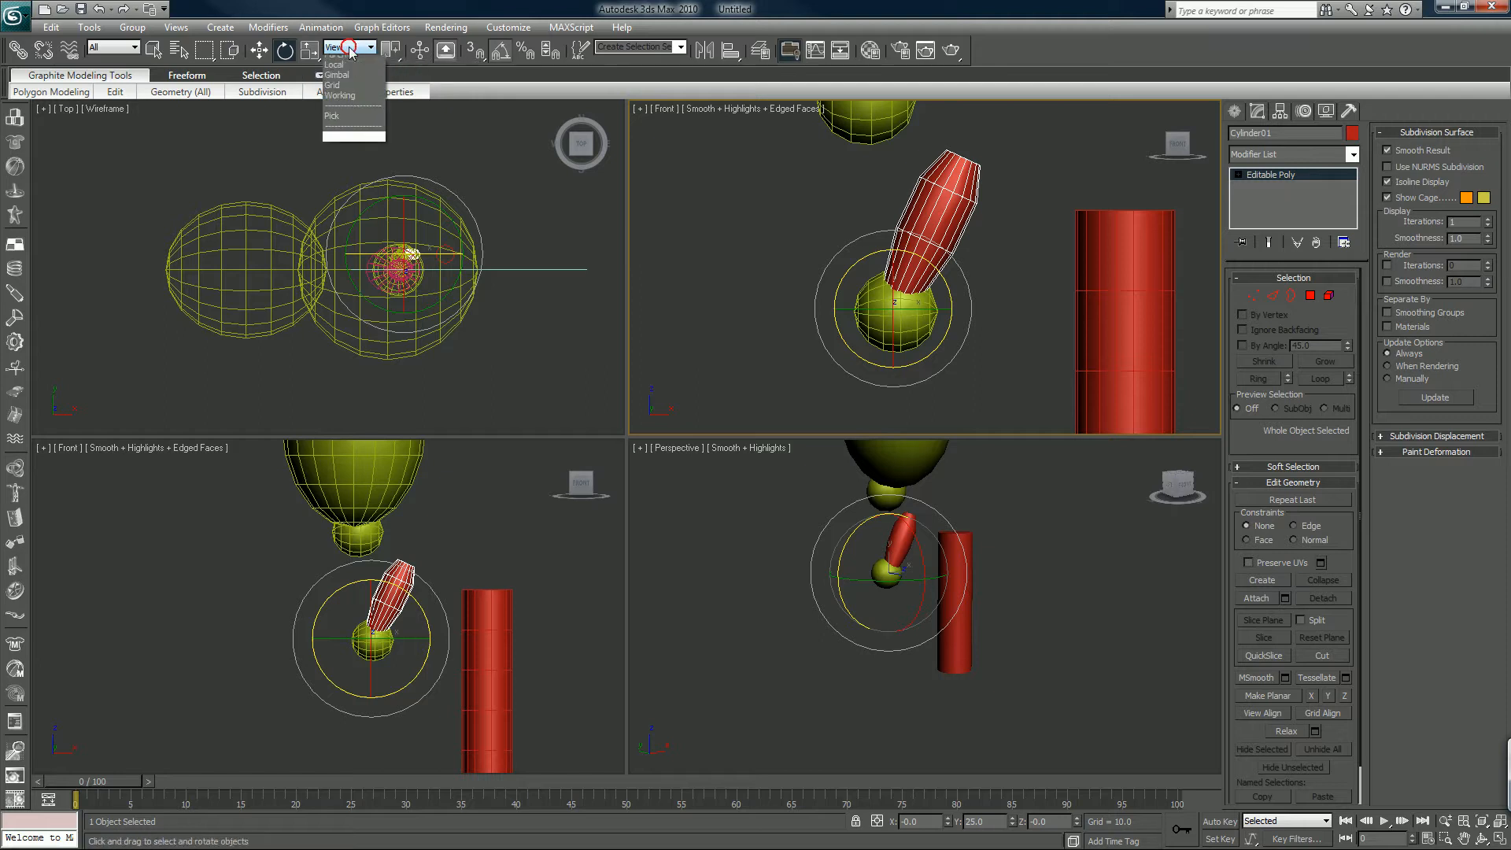
left_click(337, 63)
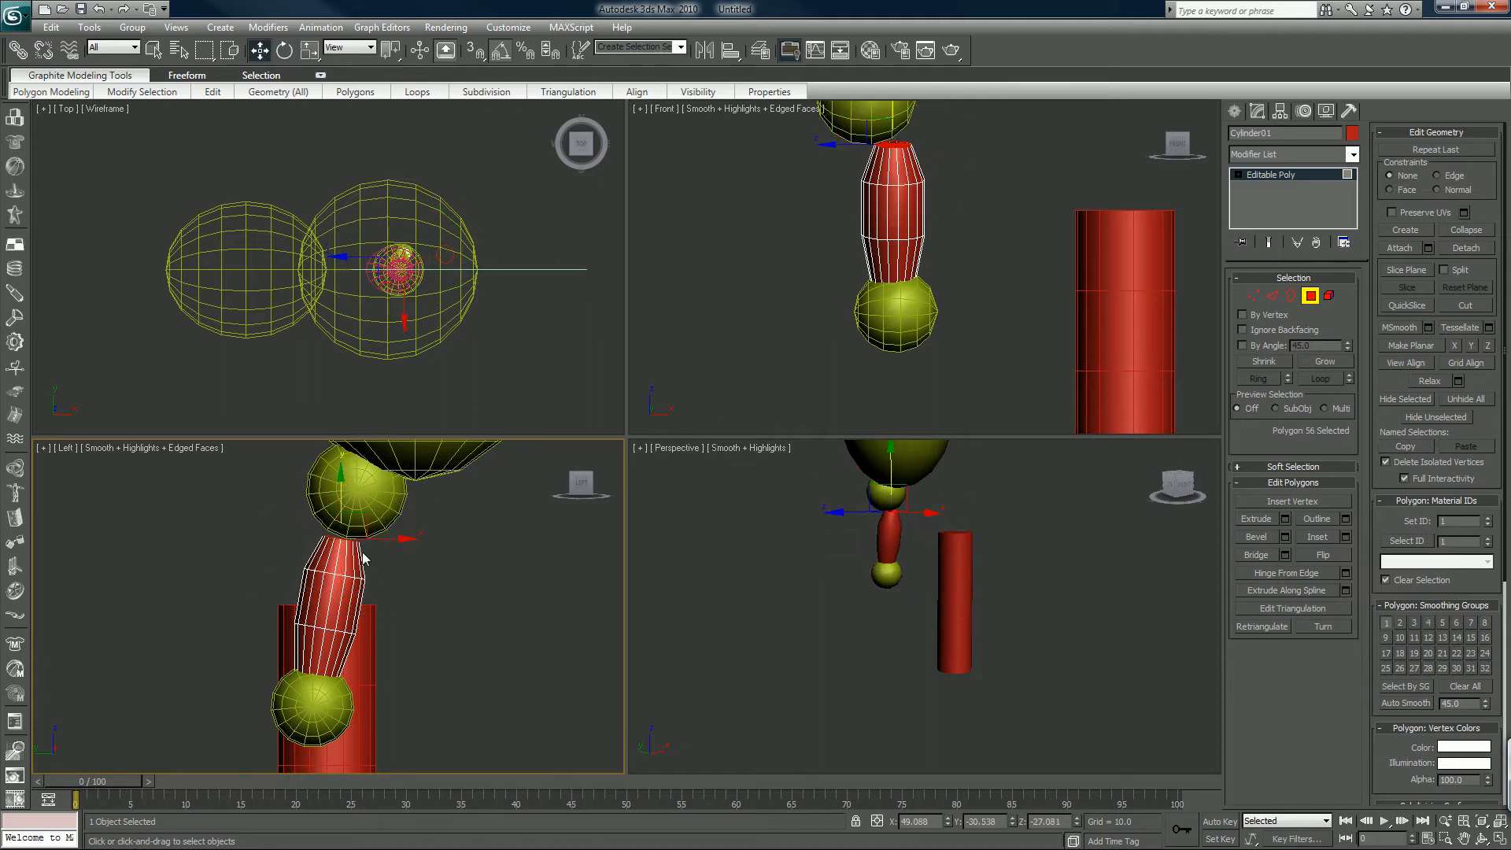
left_click(368, 48)
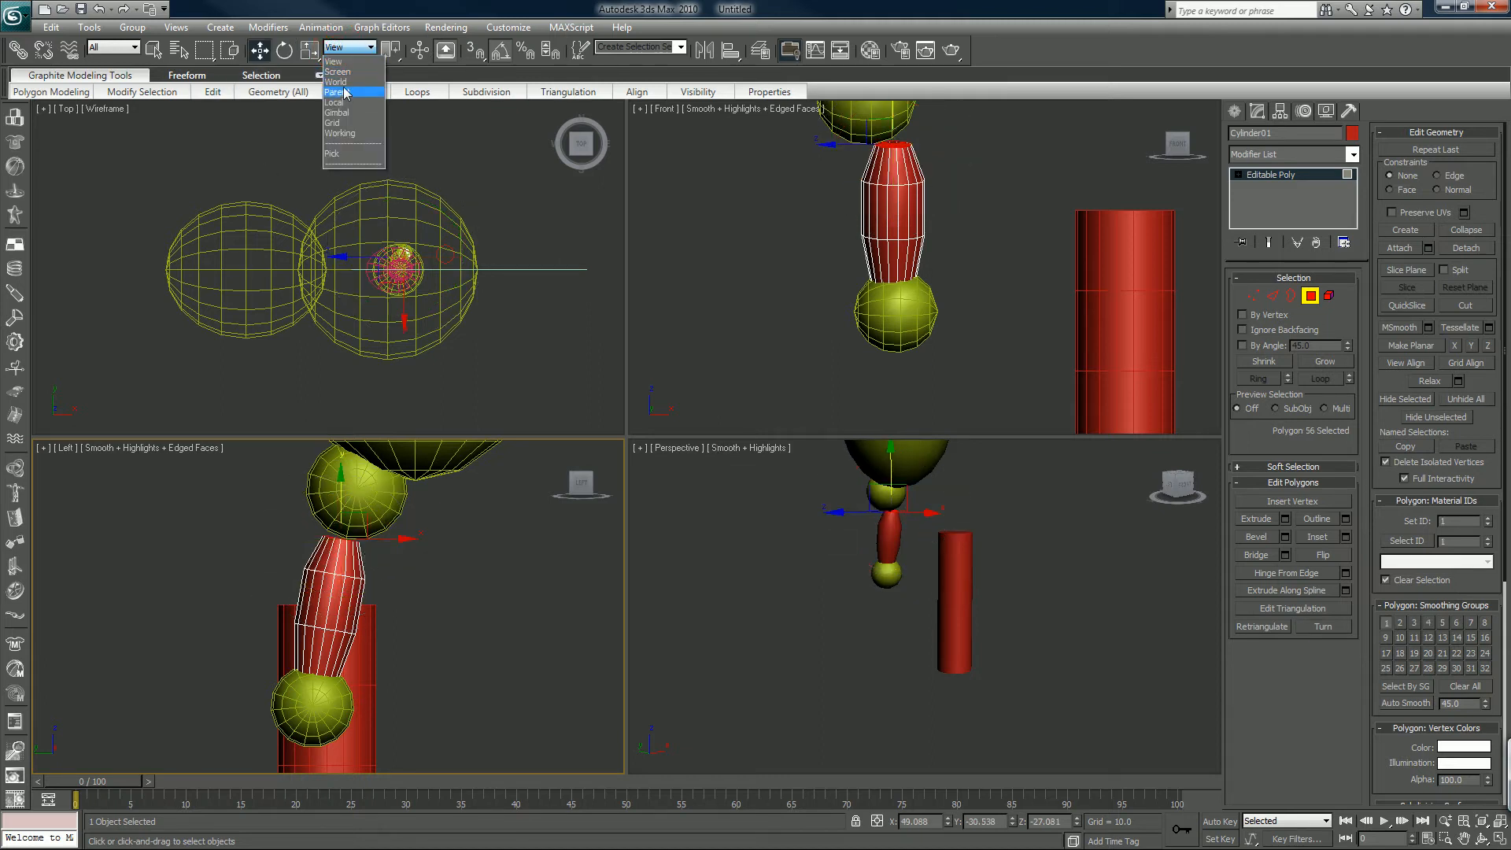
left_click(333, 103)
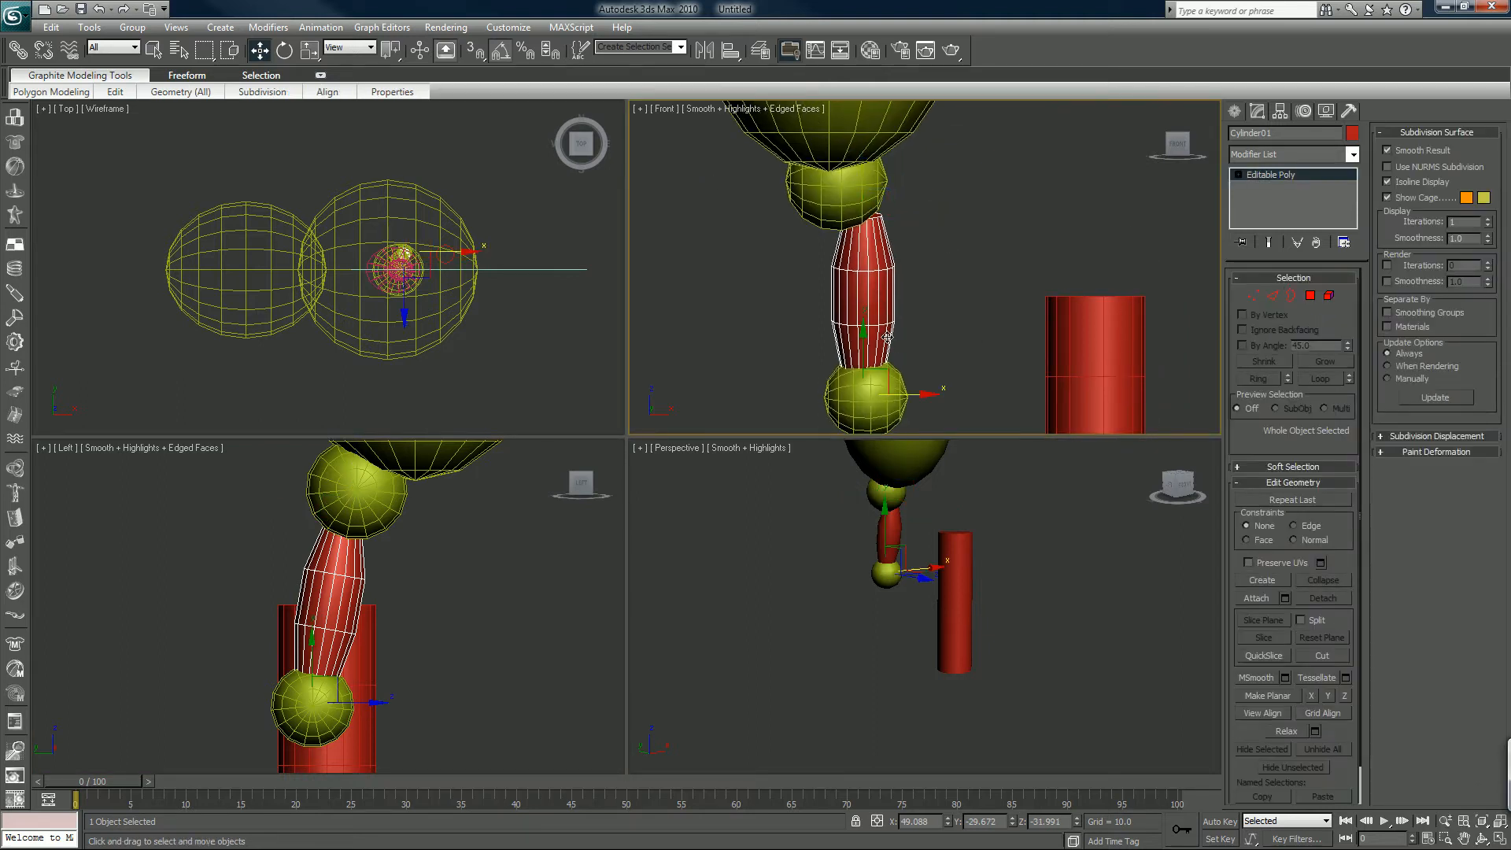
left_click(283, 49)
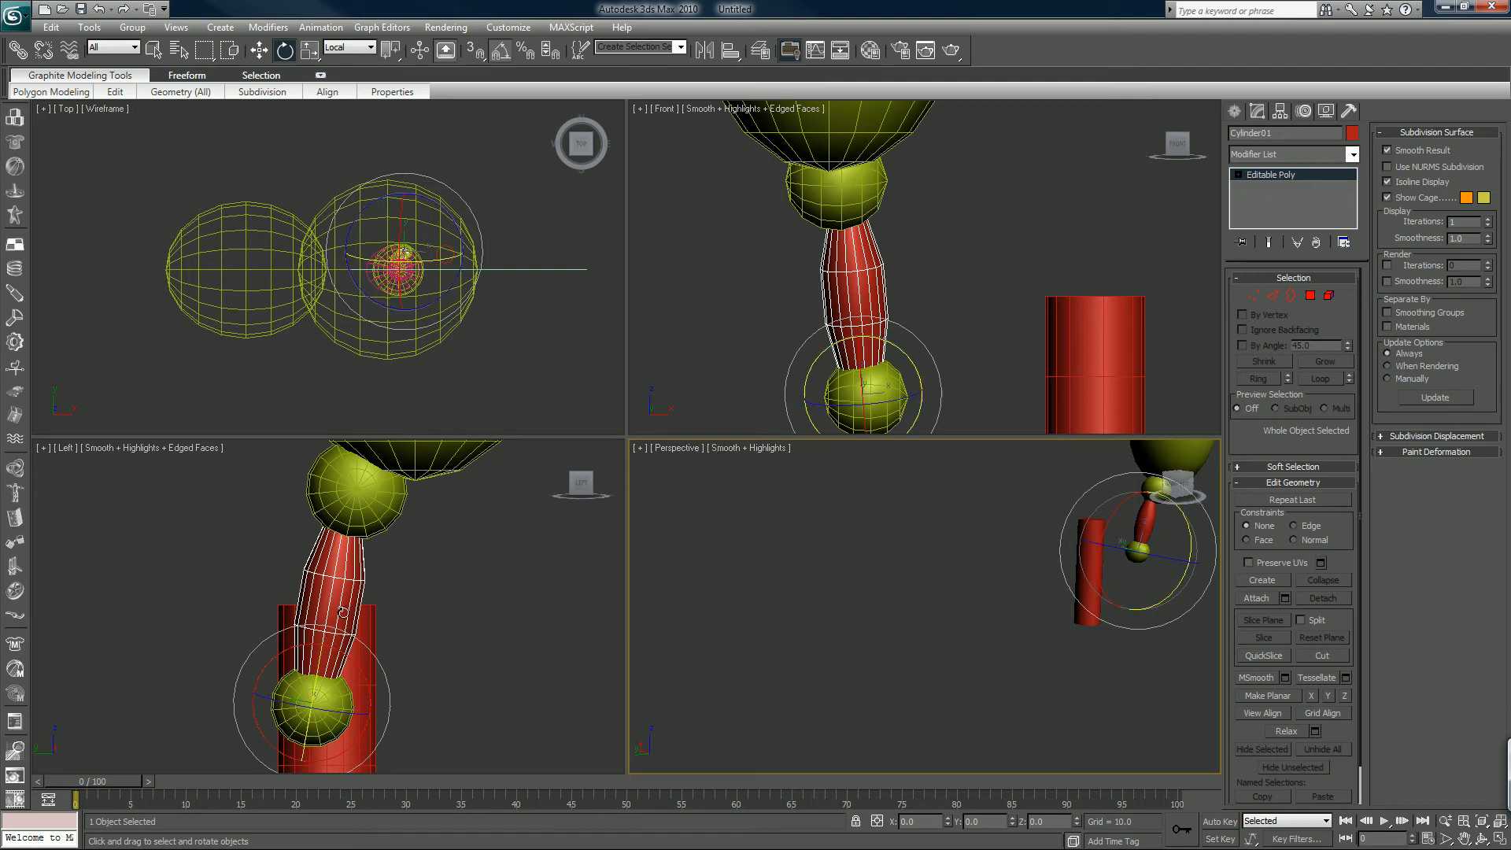
mouse_move(862, 517)
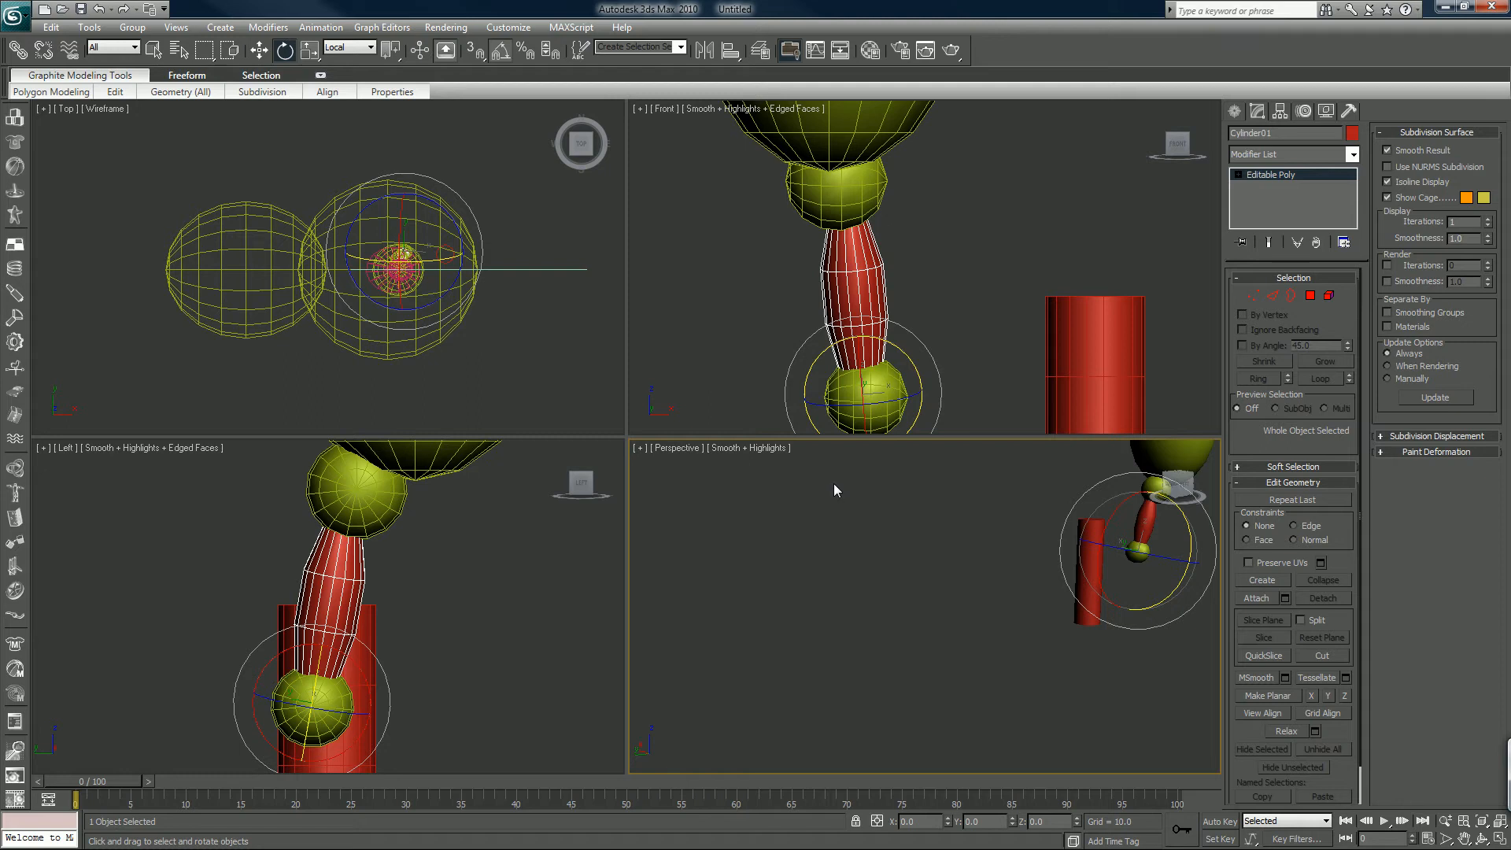
mouse_move(888, 399)
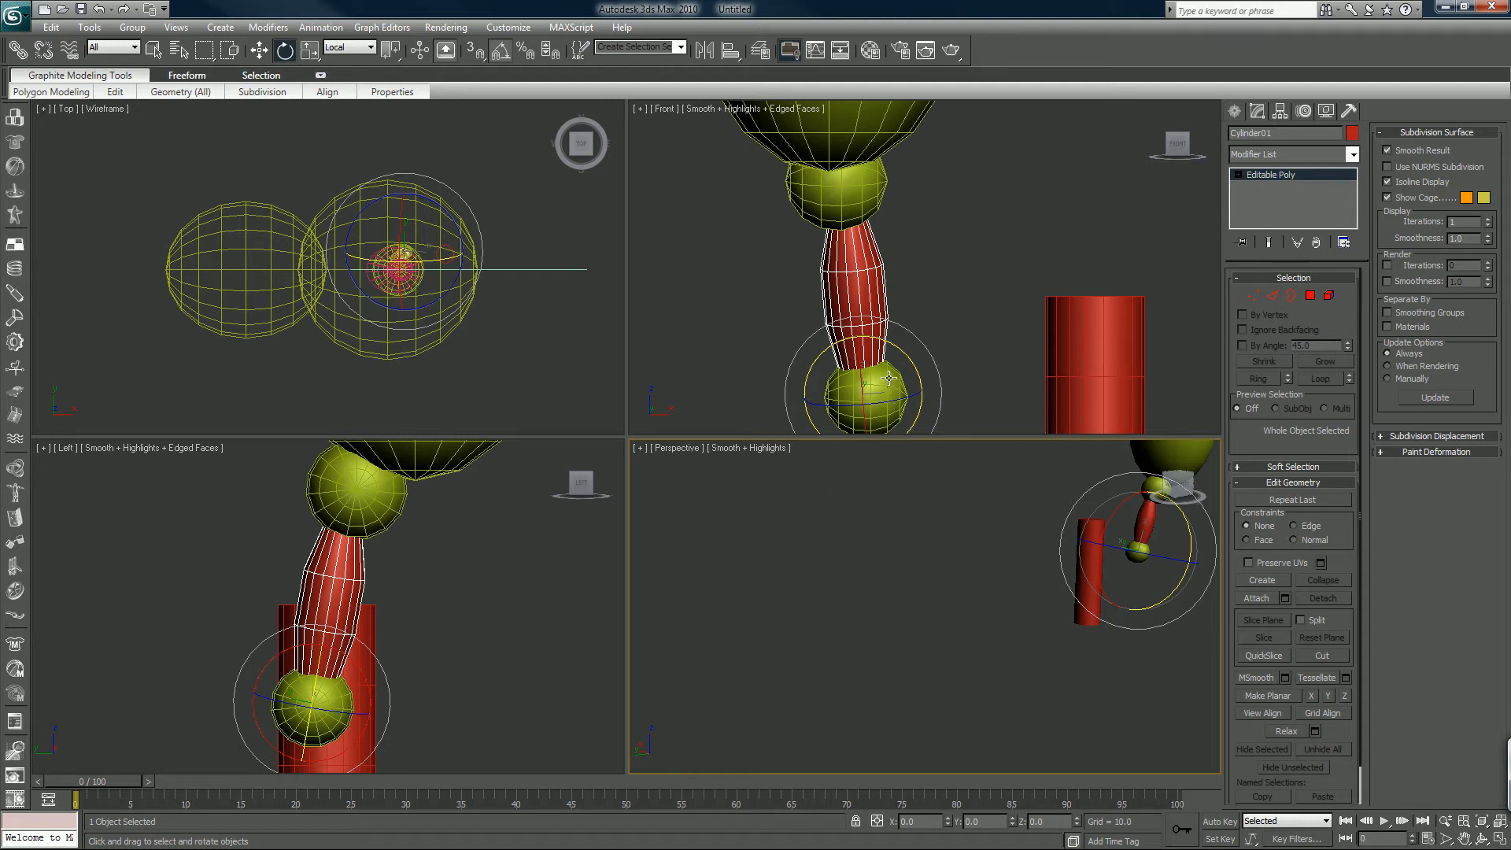
mouse_move(886, 381)
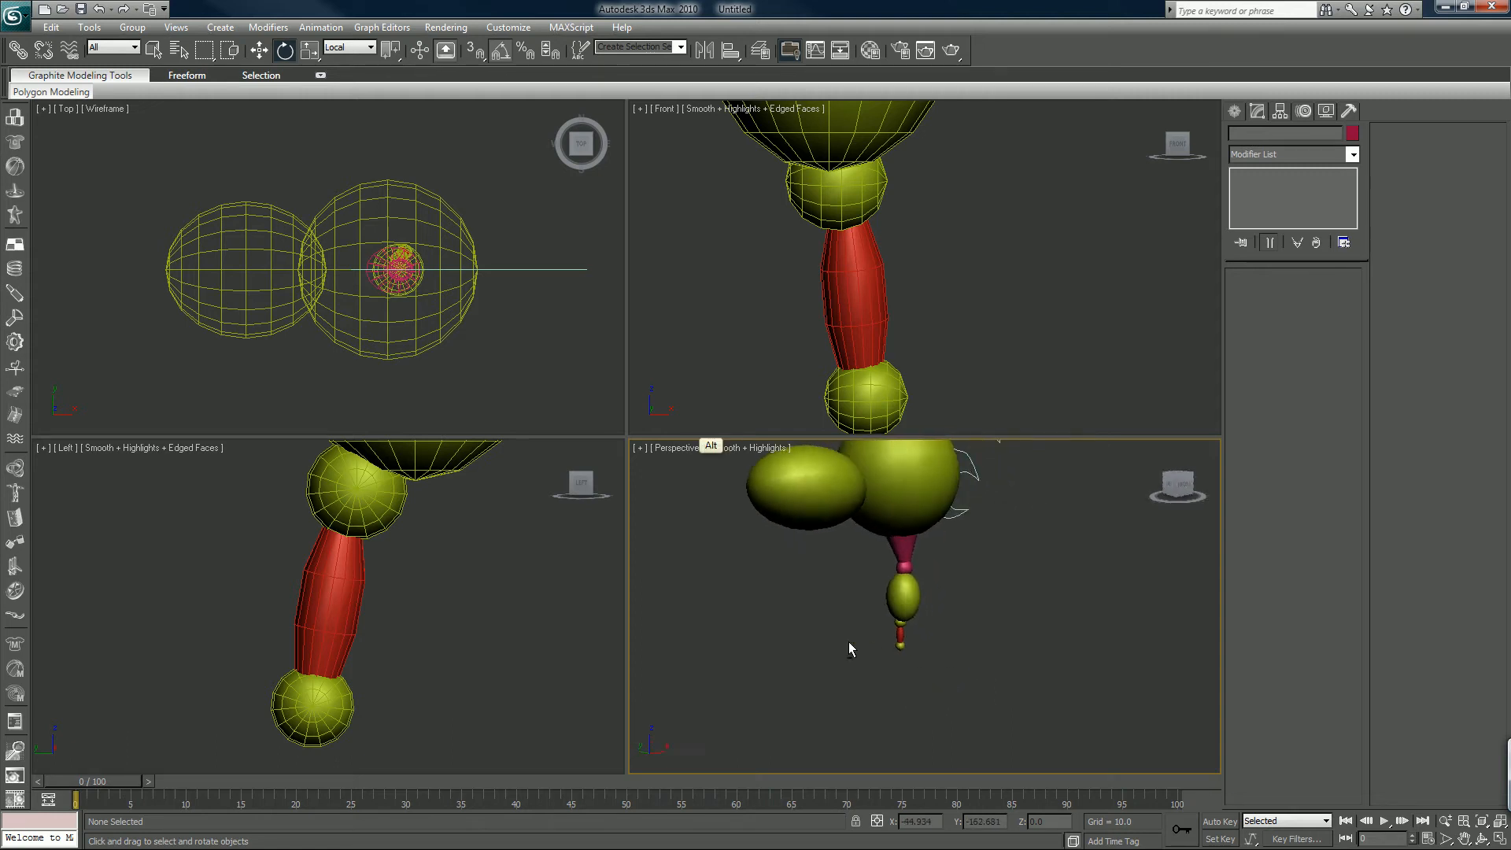
left_click_drag(848, 646, 894, 592)
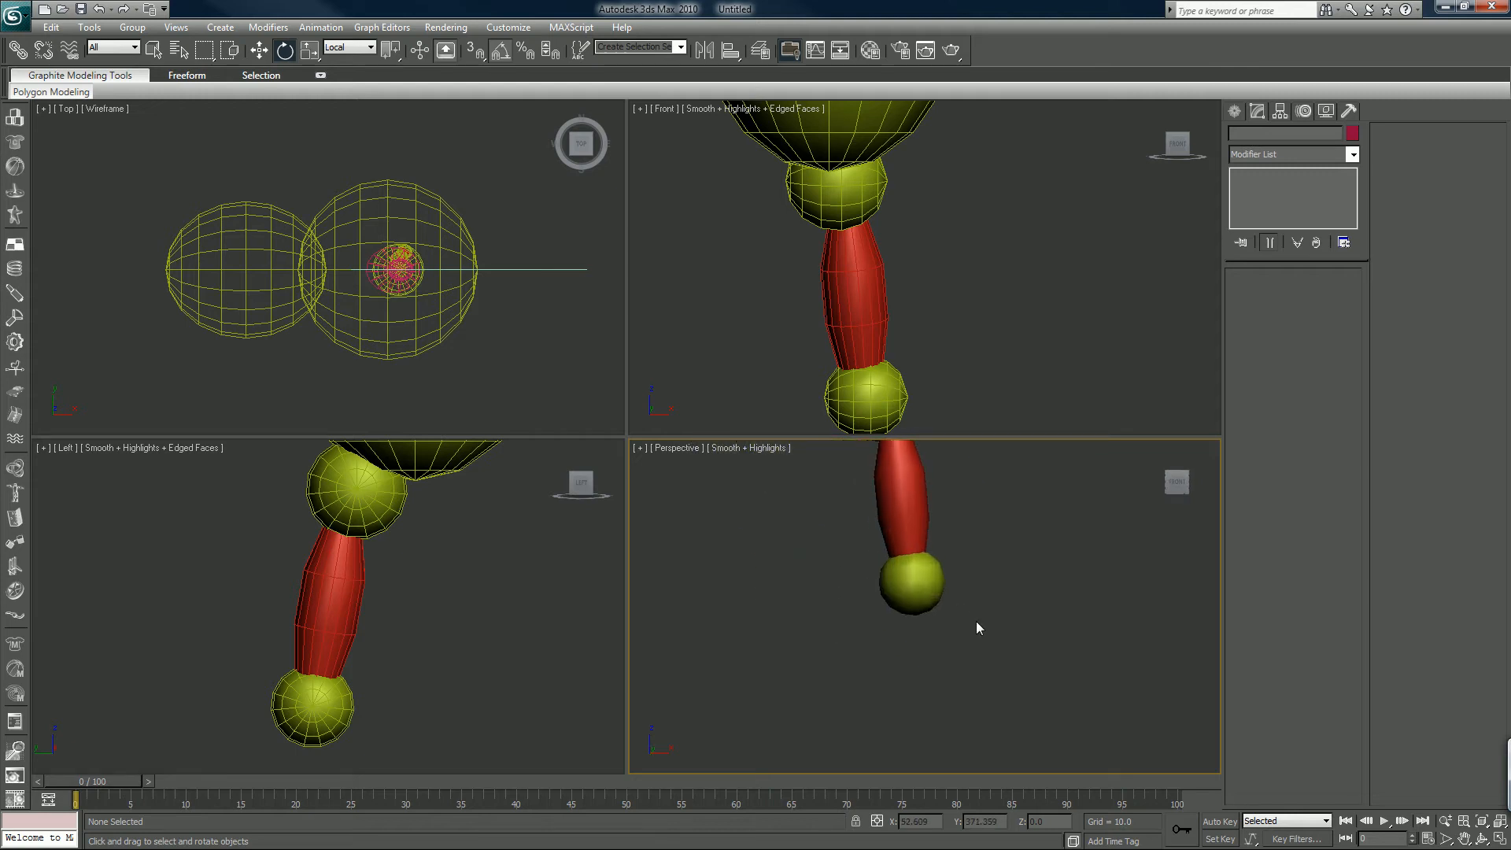
left_click(911, 589)
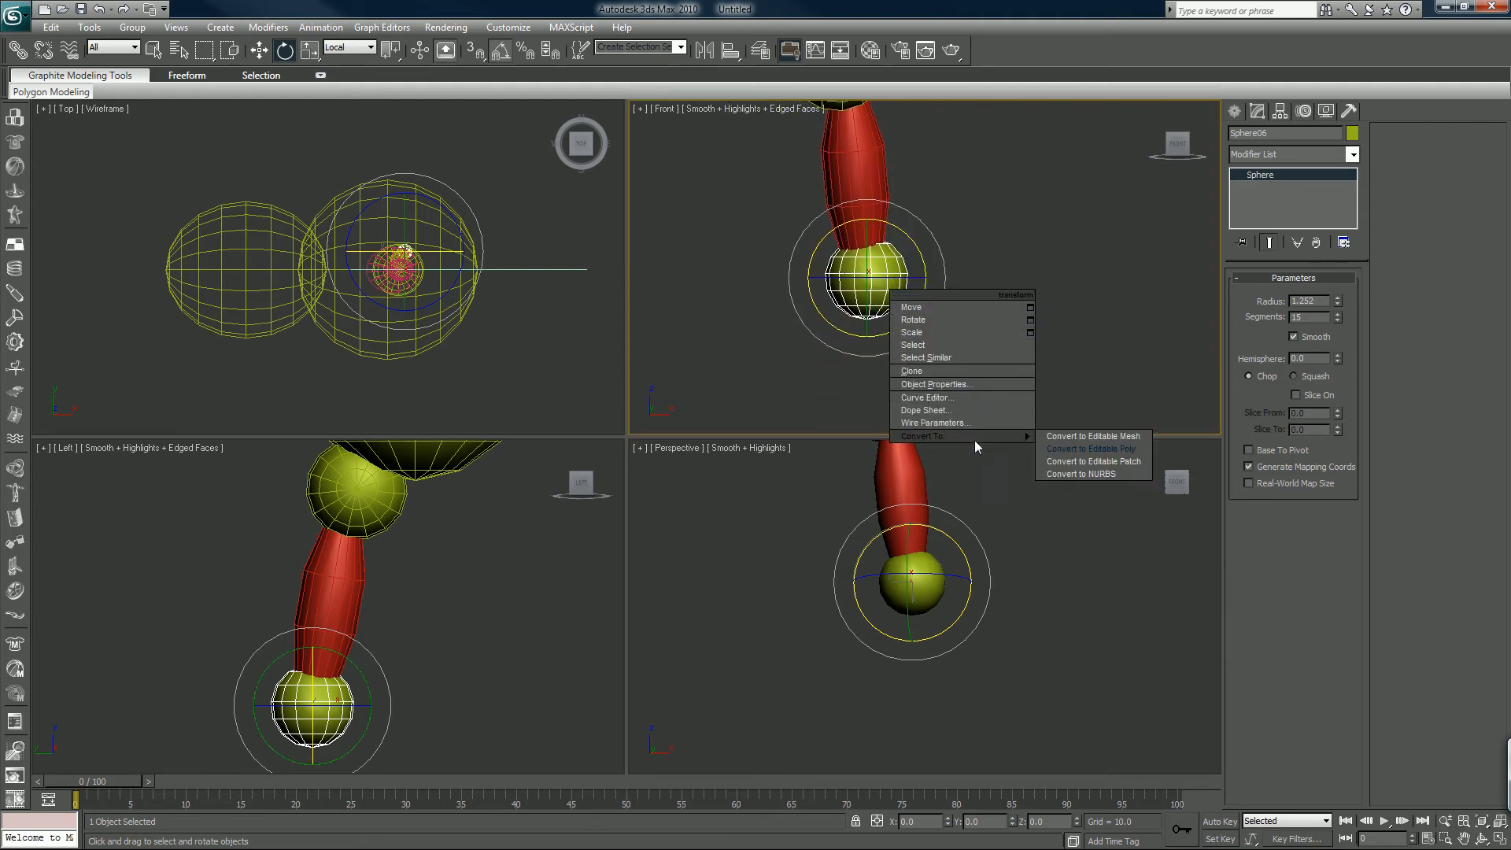
Convert the knee sphere to editable poly and bevel its lower polygons into a downward cone
left_click(1074, 450)
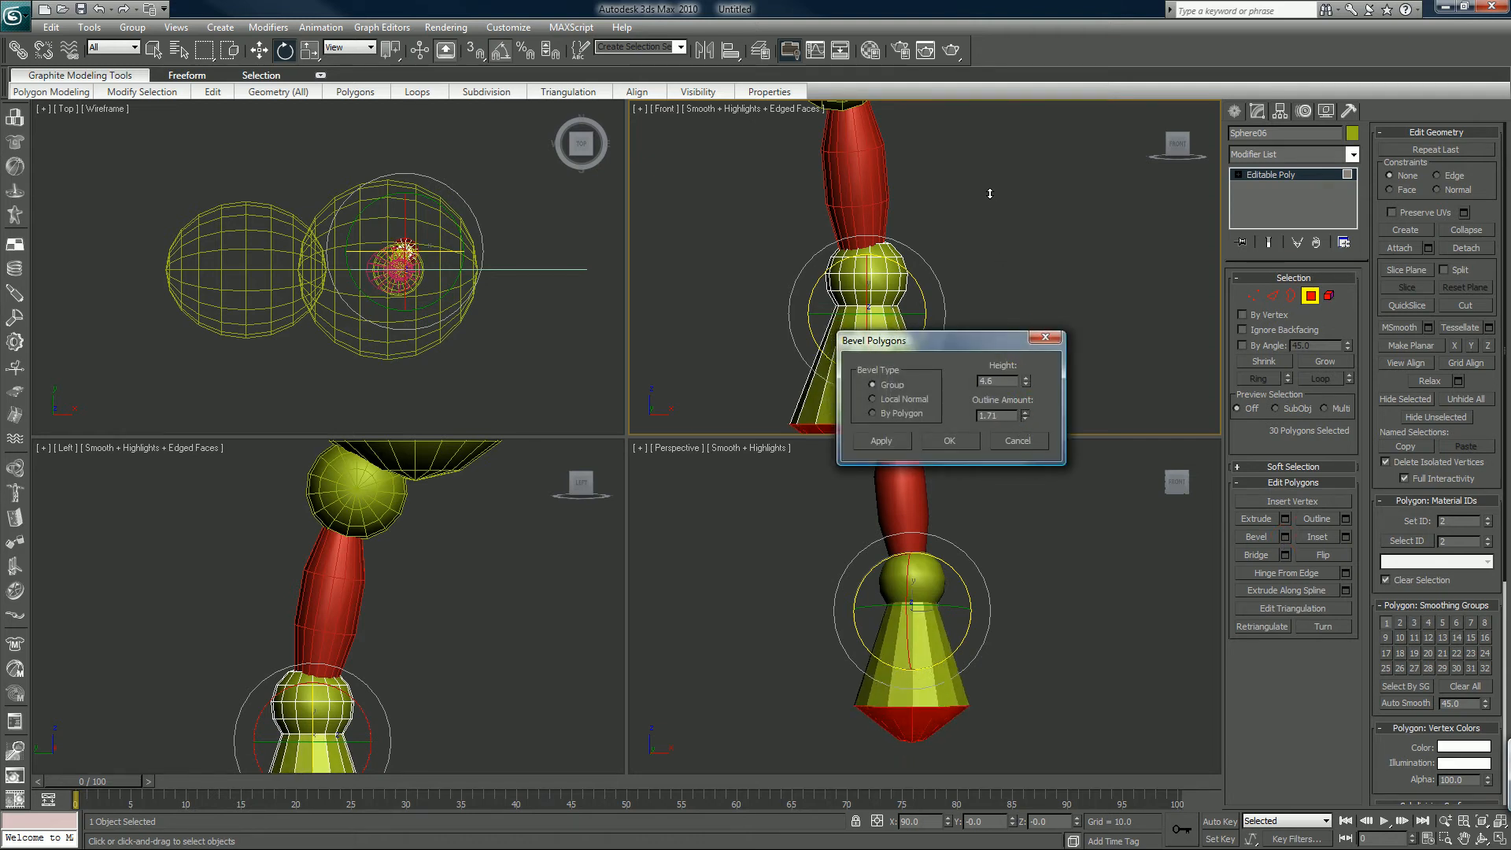
left_click(950, 441)
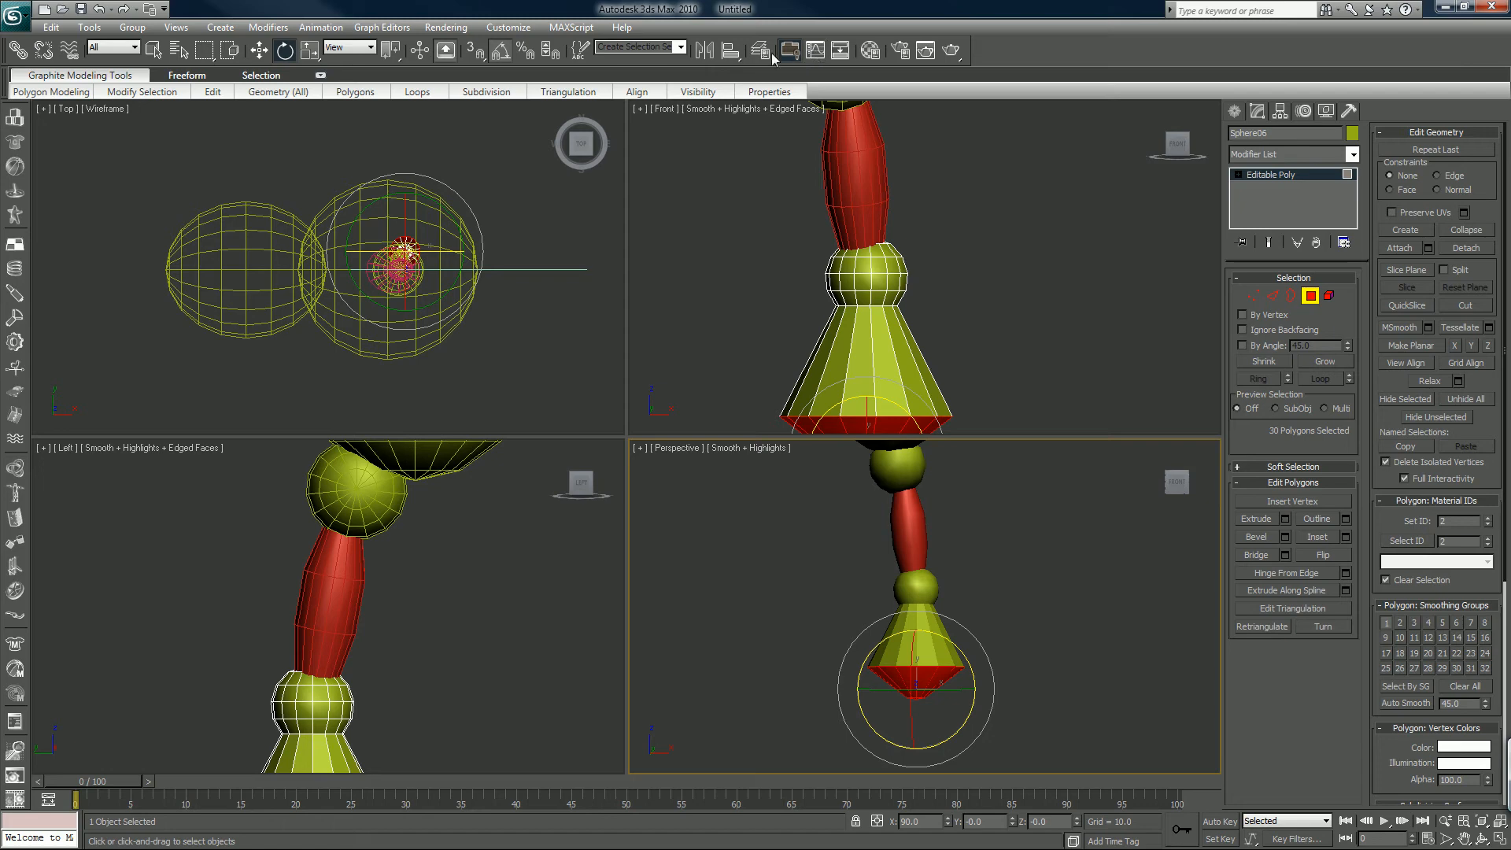
Unhide the Ref Pannels layer and stretch the calf polygons down over the sketch
left_click(784, 50)
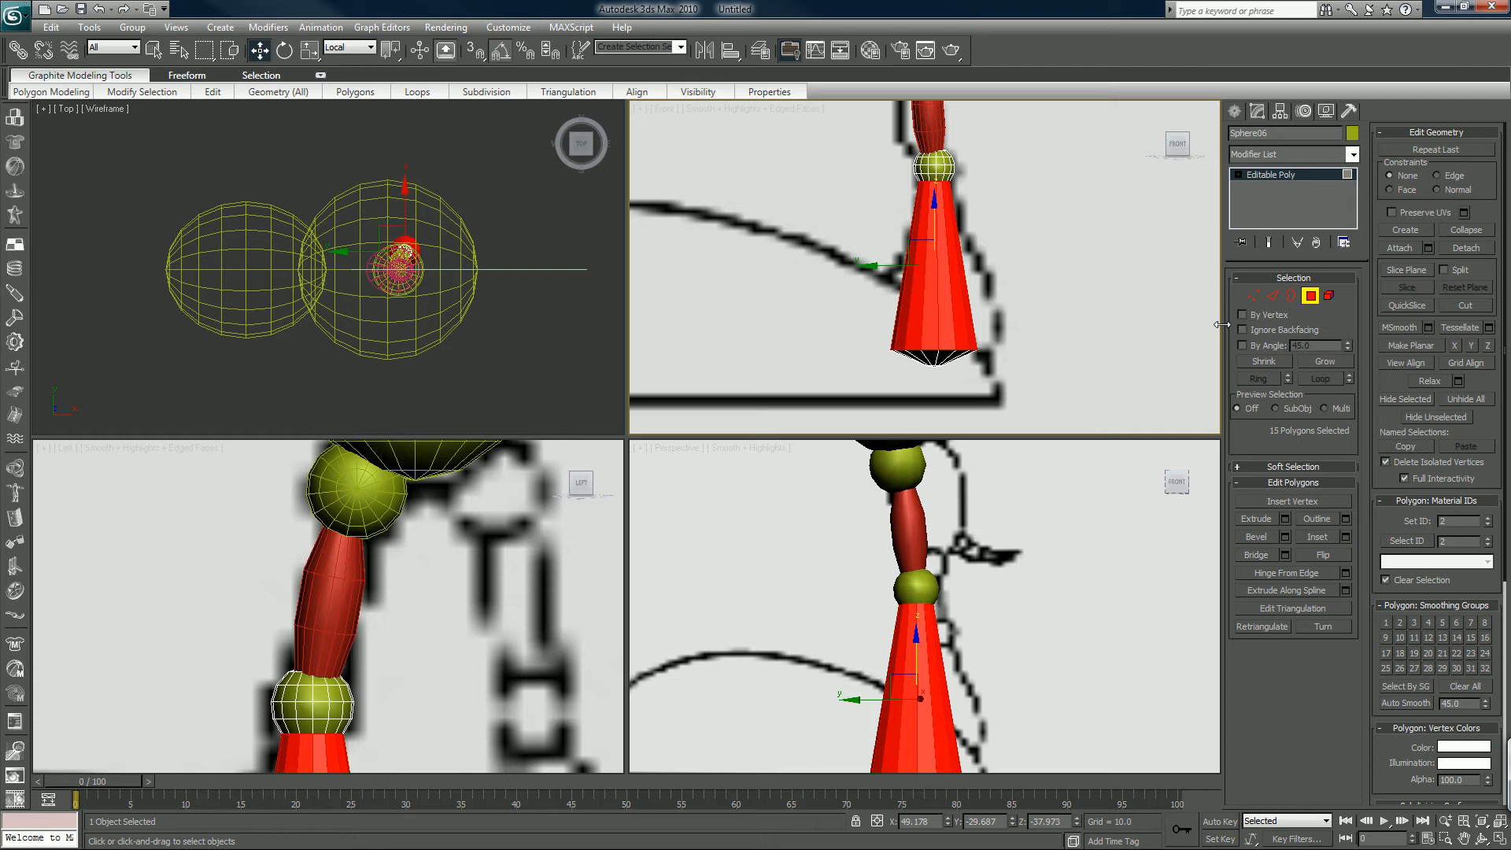
mouse_move(998, 576)
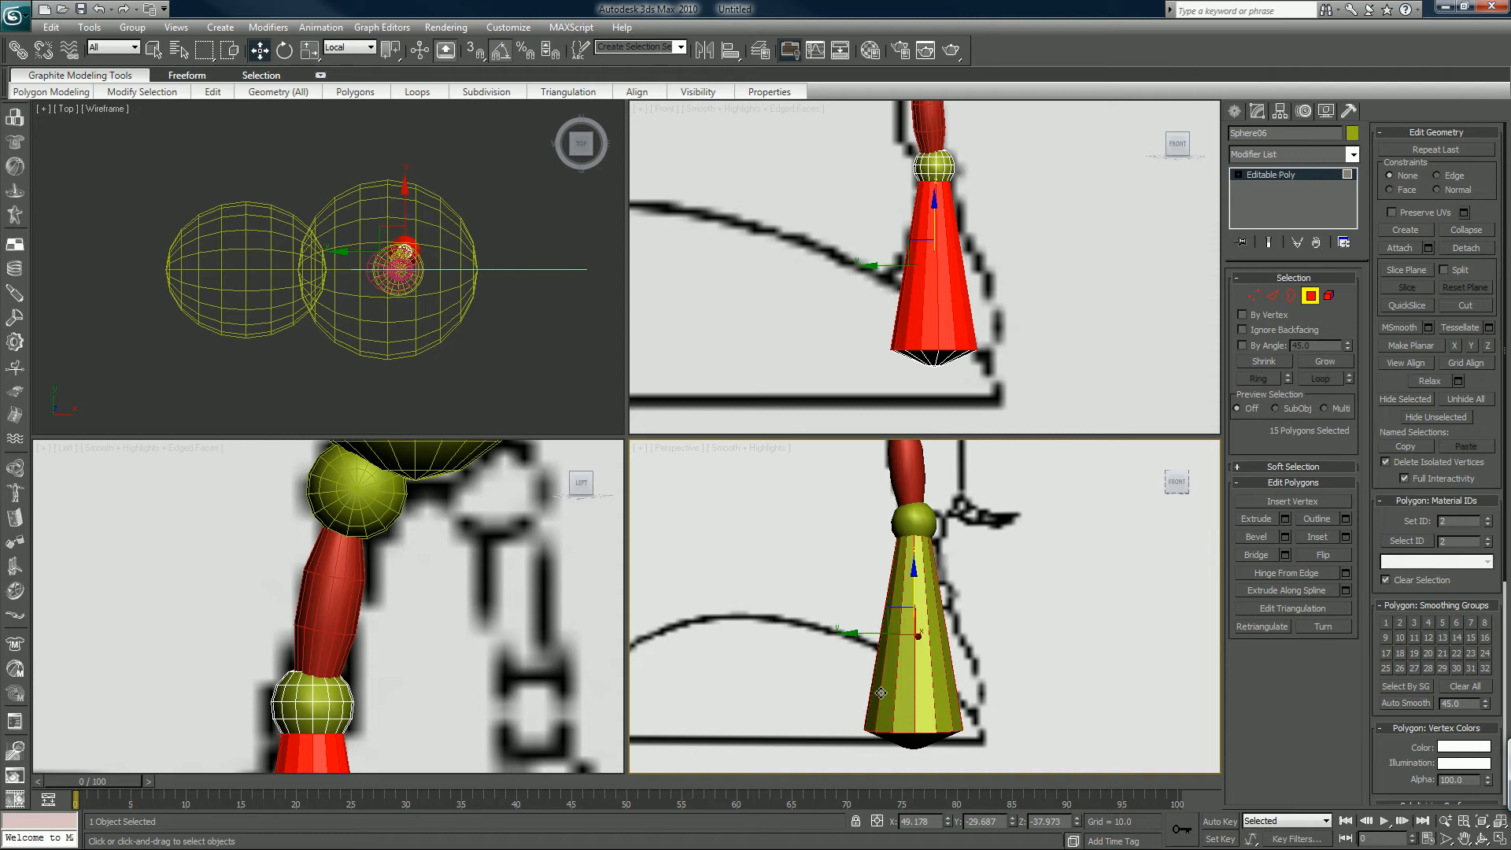
mouse_move(919, 246)
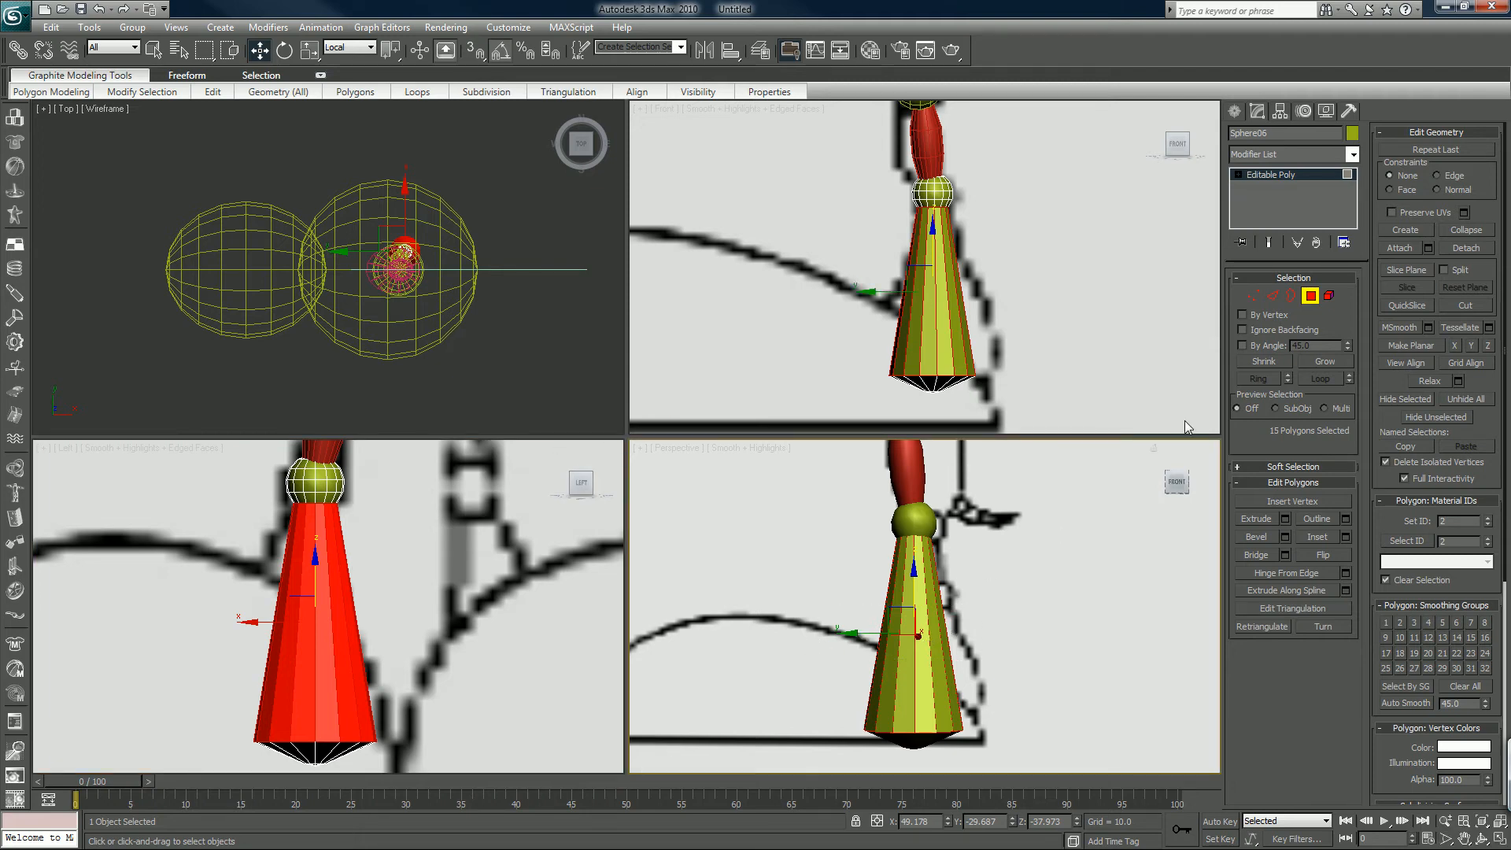
left_click(1406, 269)
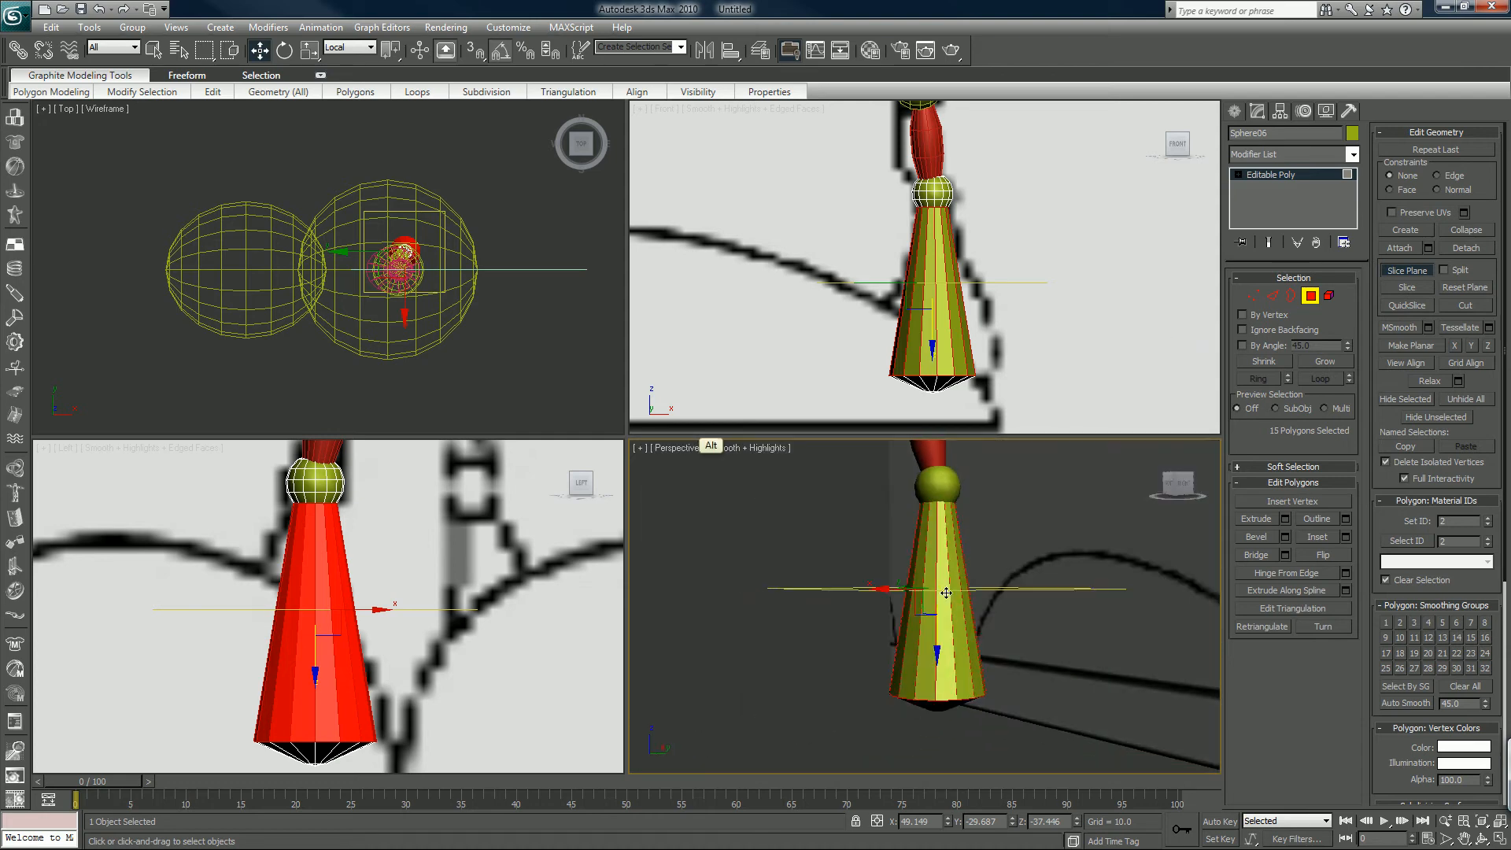
Use Slice Plane to cut an edge ring partway down the calf cone
left_click(1406, 270)
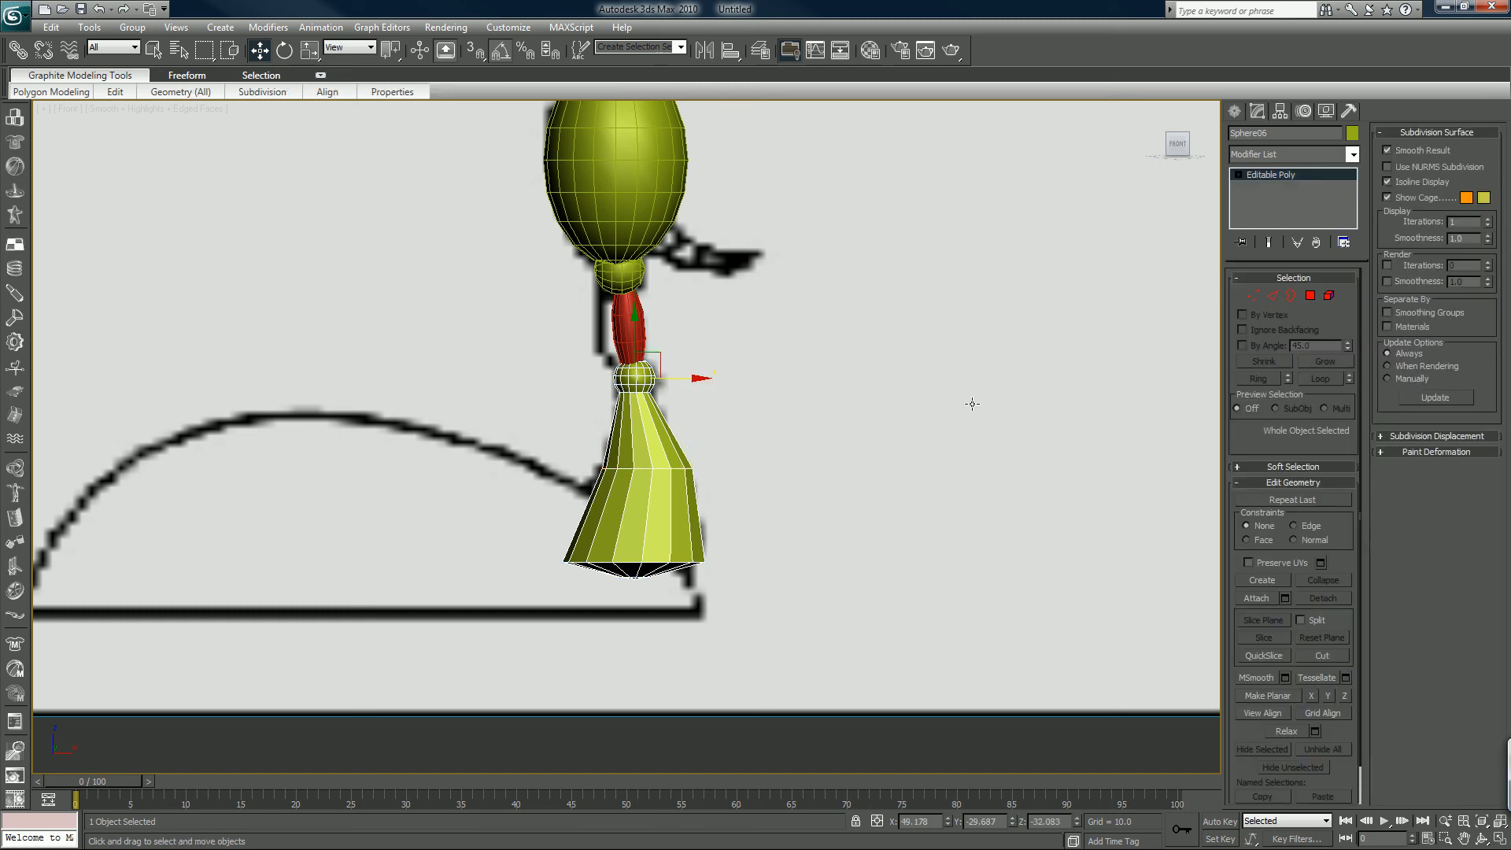
mouse_move(625, 508)
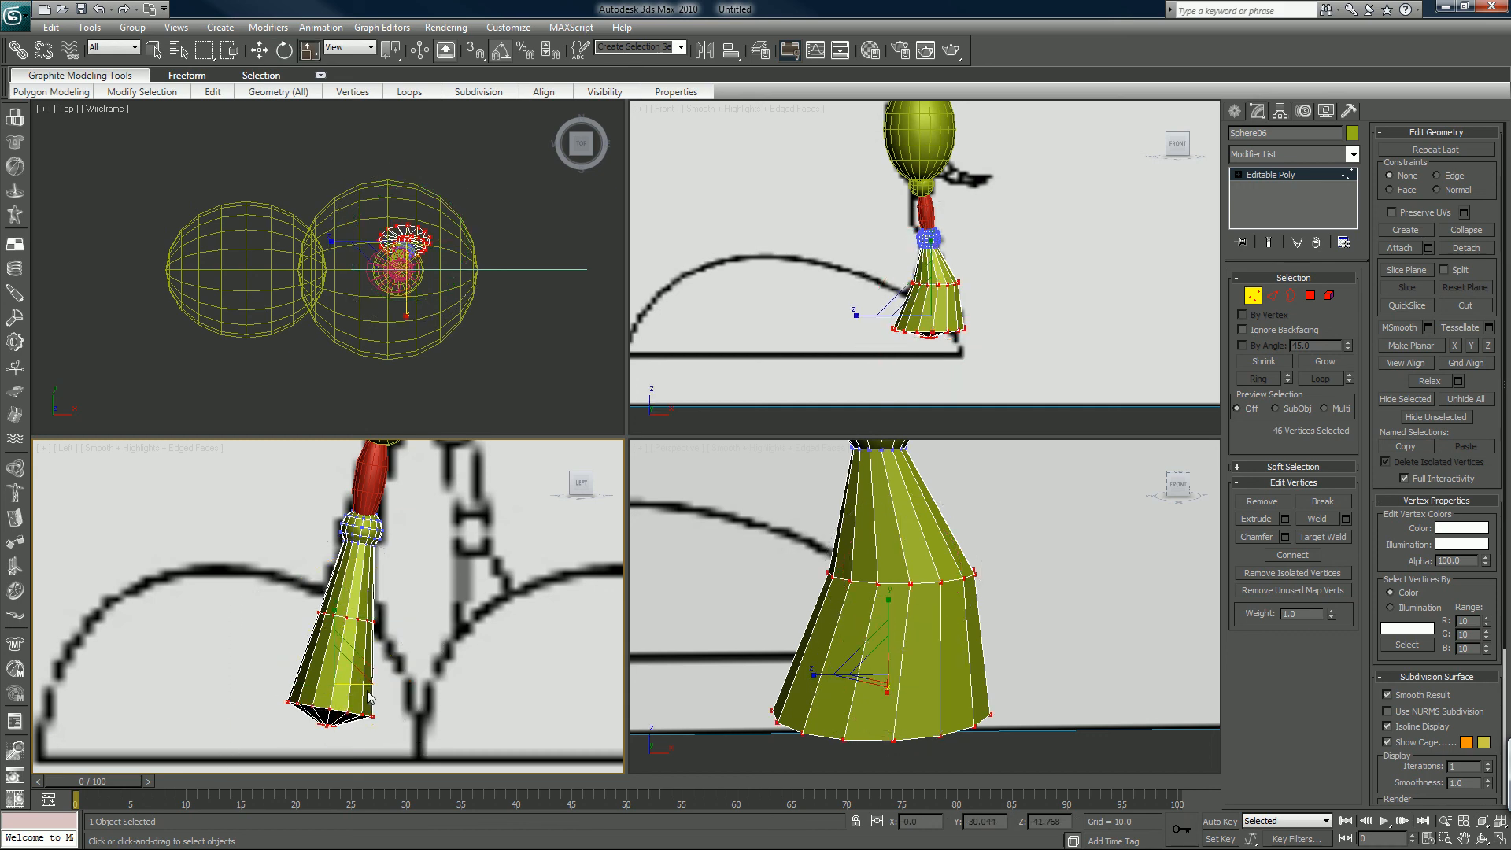
Switch the transform coordinate system to Local for moving the calf's lower vertices
left_click(368, 47)
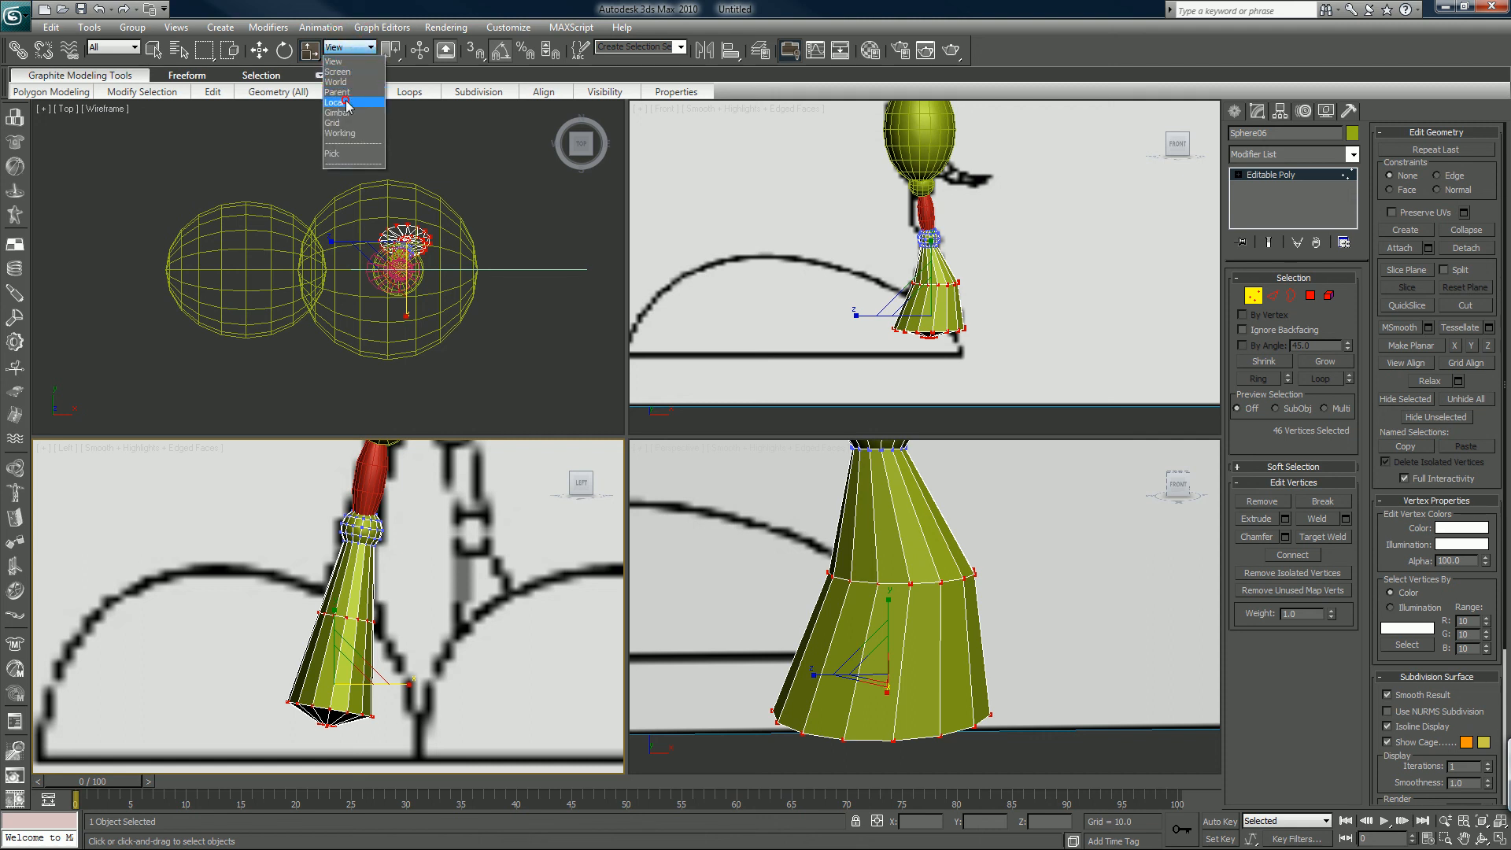
left_click(337, 102)
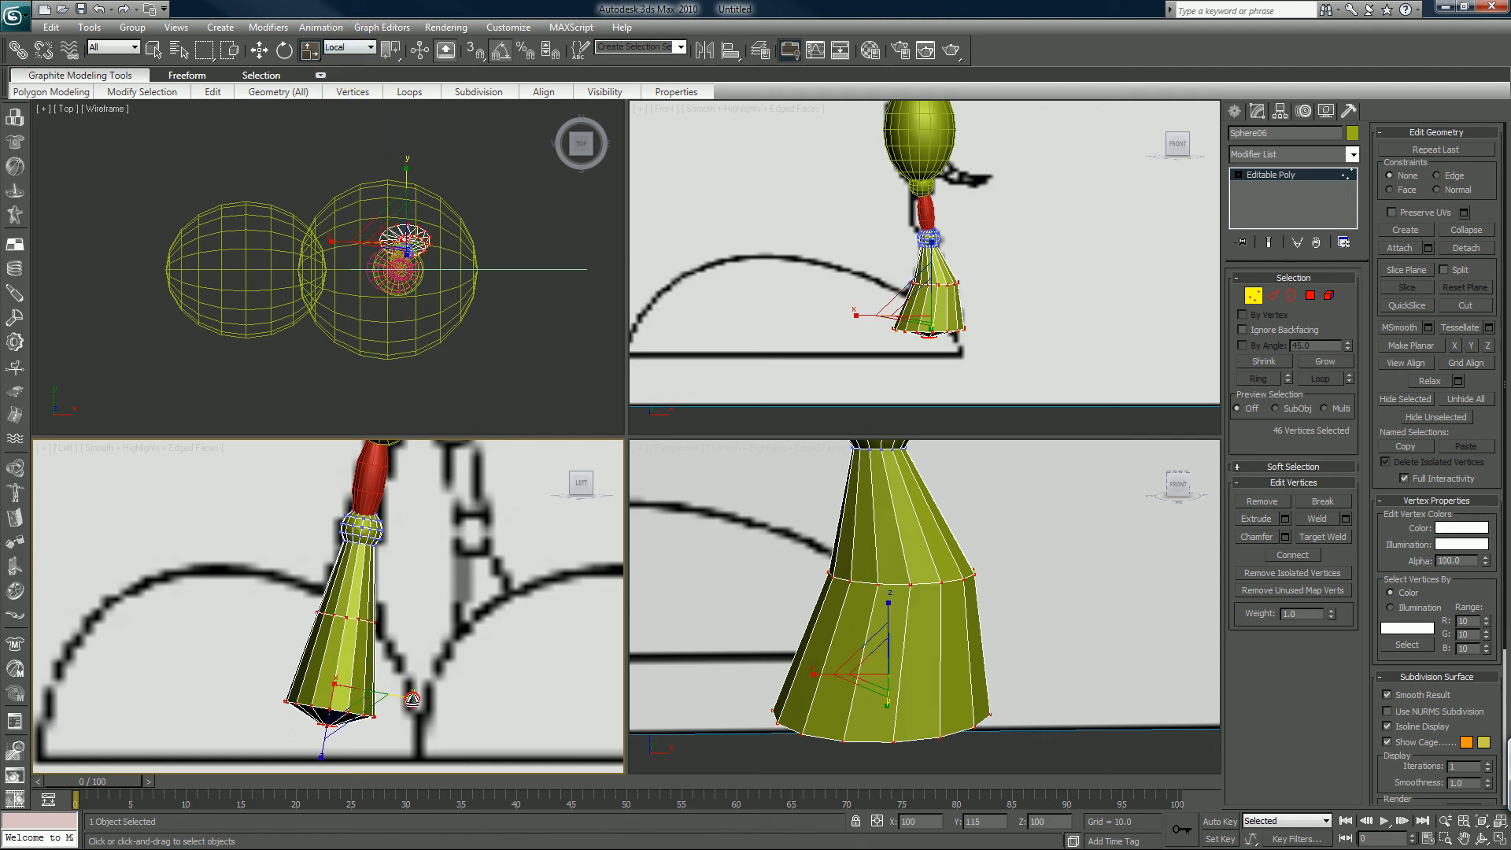